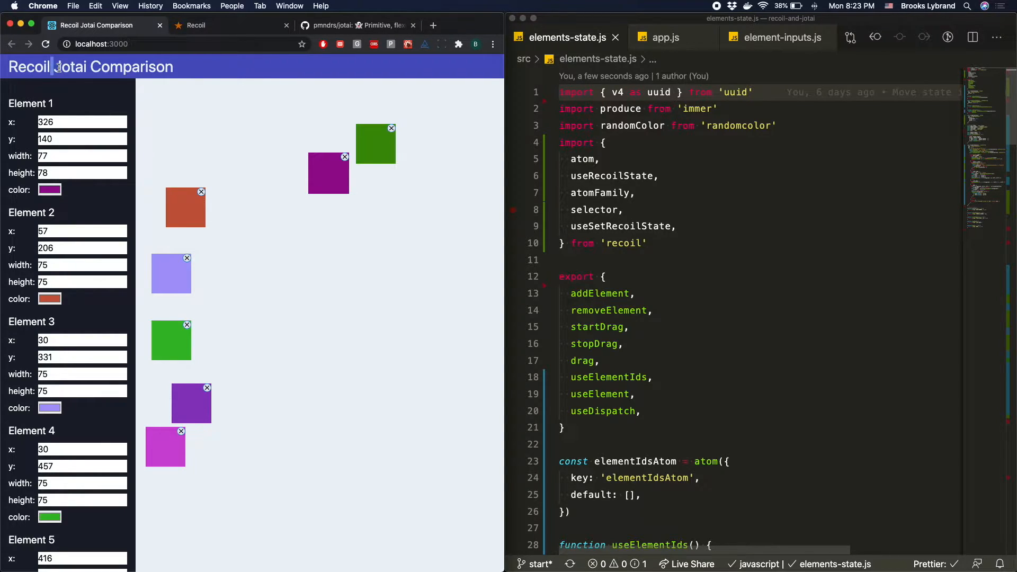
Step: Highlight the words Recoil and Jotai in the running app's title
double_click(29, 66)
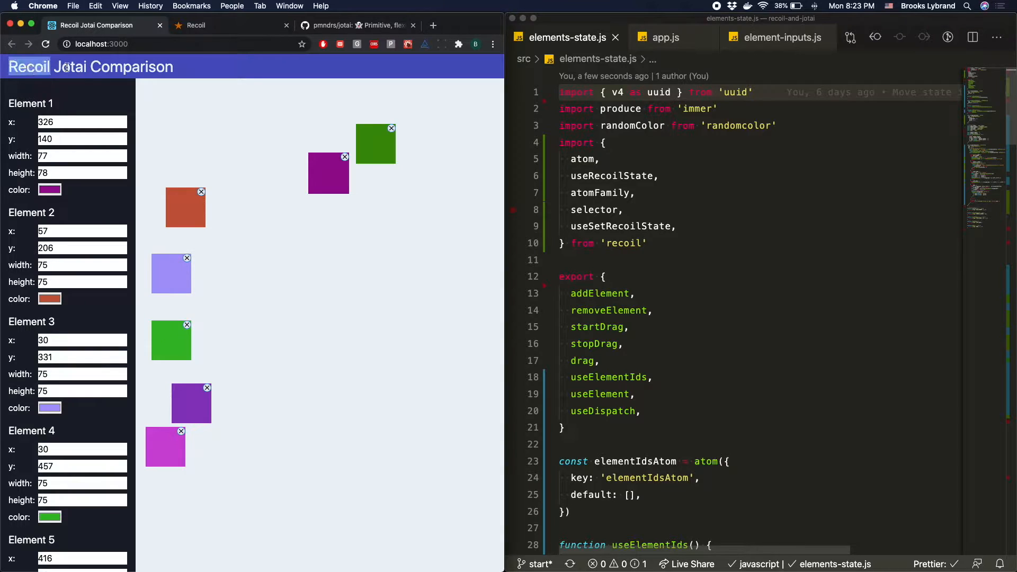
double_click(59, 67)
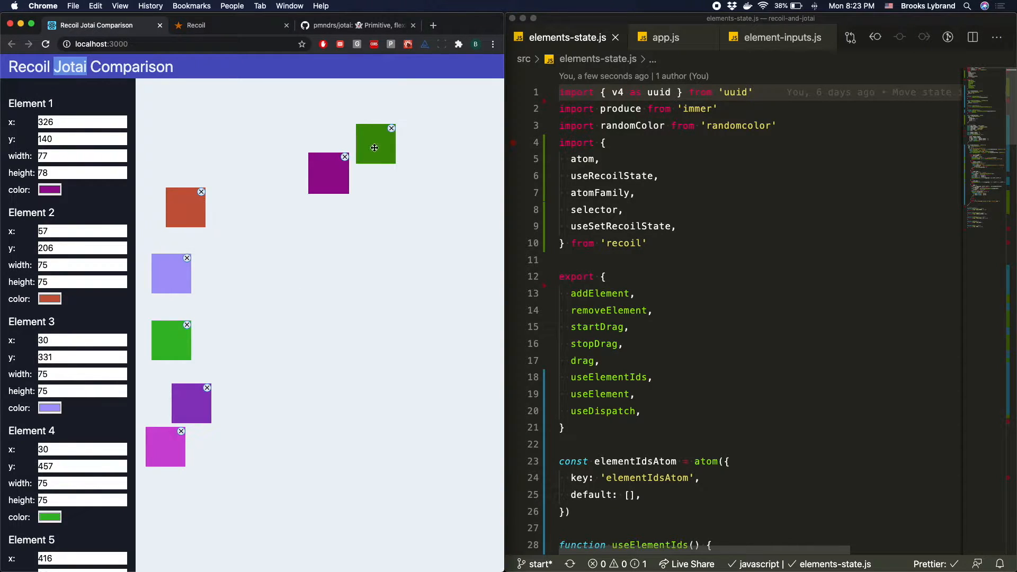
scroll("down", 3)
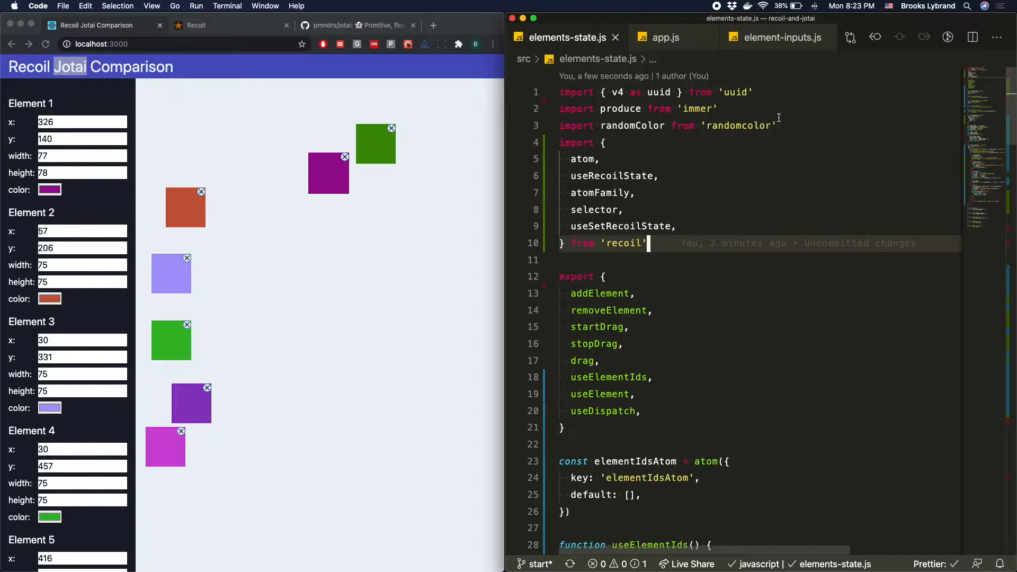
Step: In app.js, change the recoil import to jotai so Provider replaces RecoilRoot
left_click(666, 37)
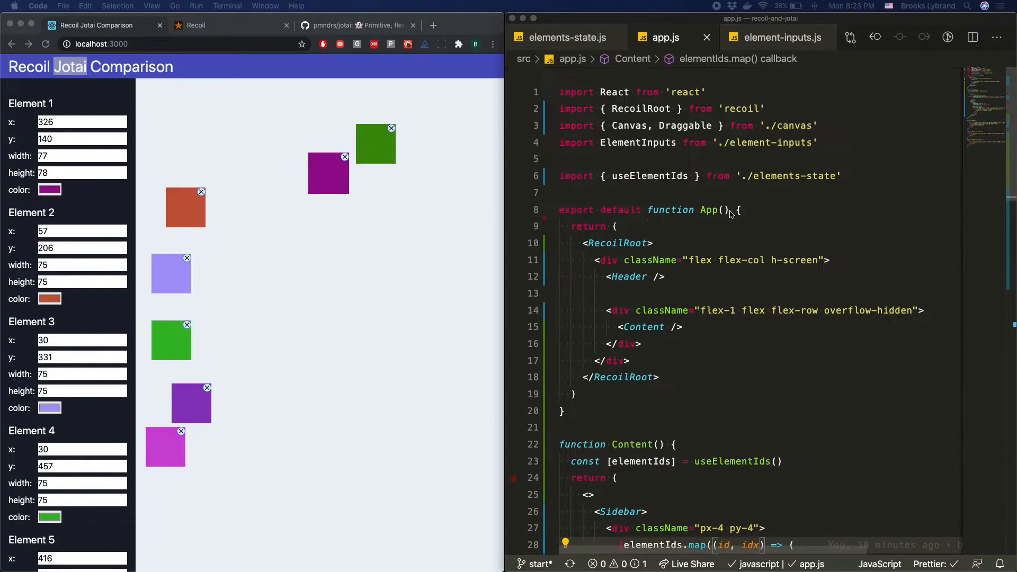
double_click(641, 108)
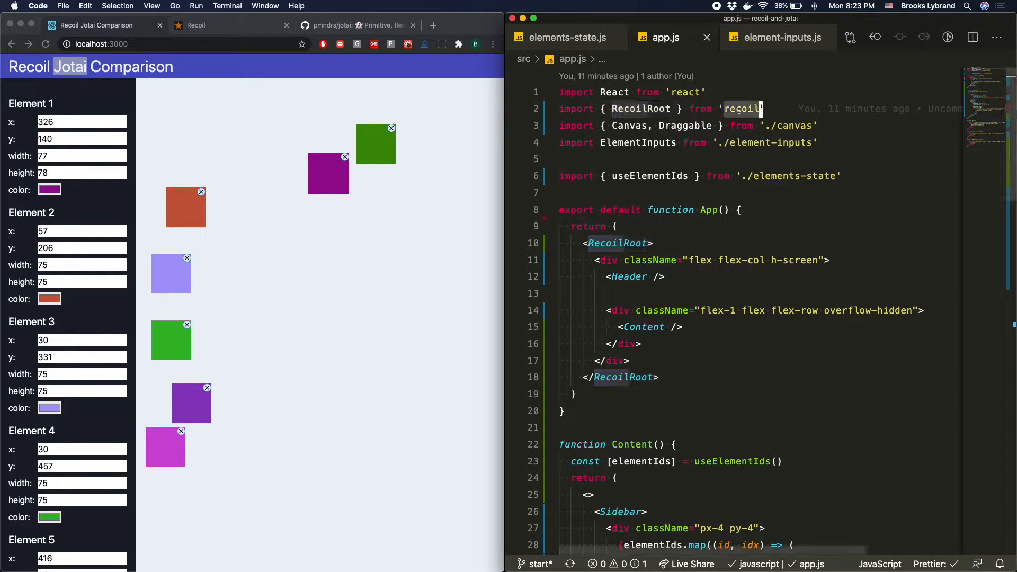
type("jotai")
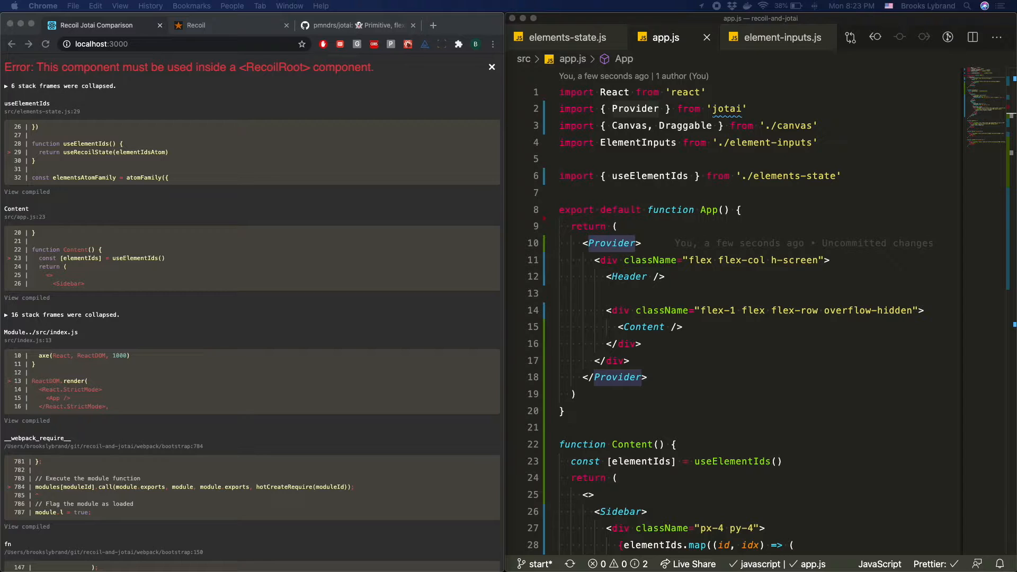
Step: In elements-state.js, import atom and useAtom from jotai instead of recoil
left_click(566, 37)
type("import {} '")
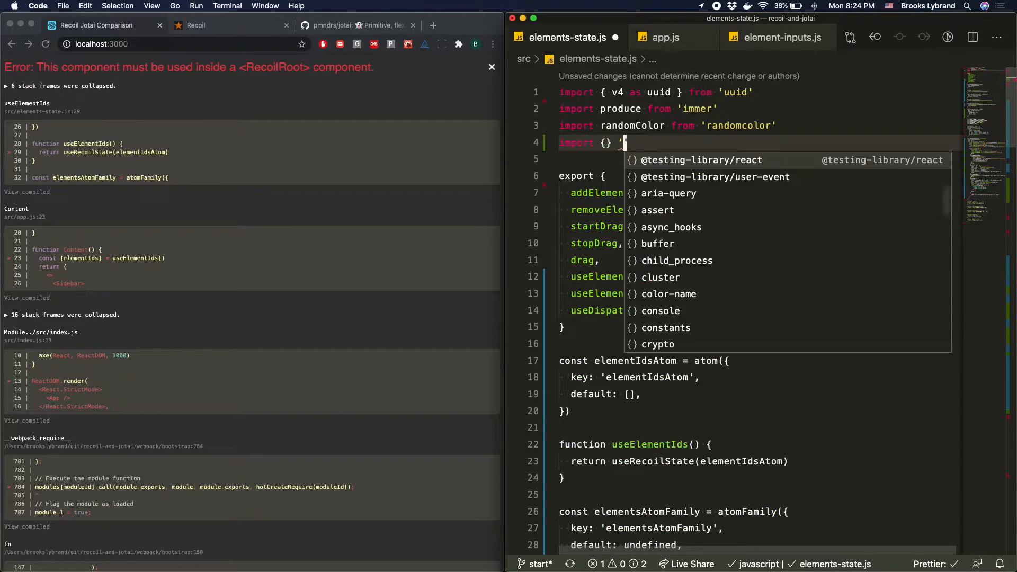
type("jotai")
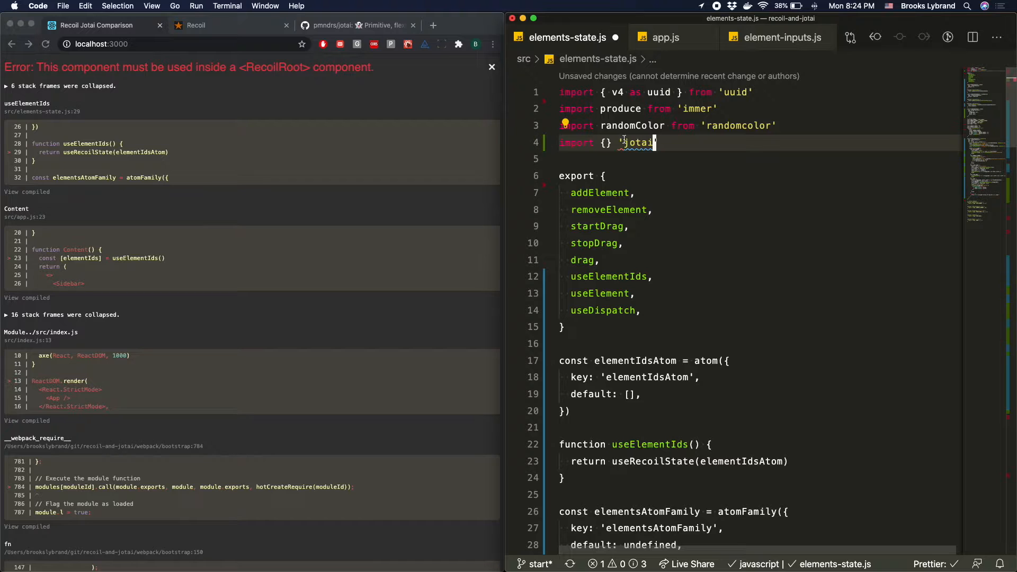
type("from")
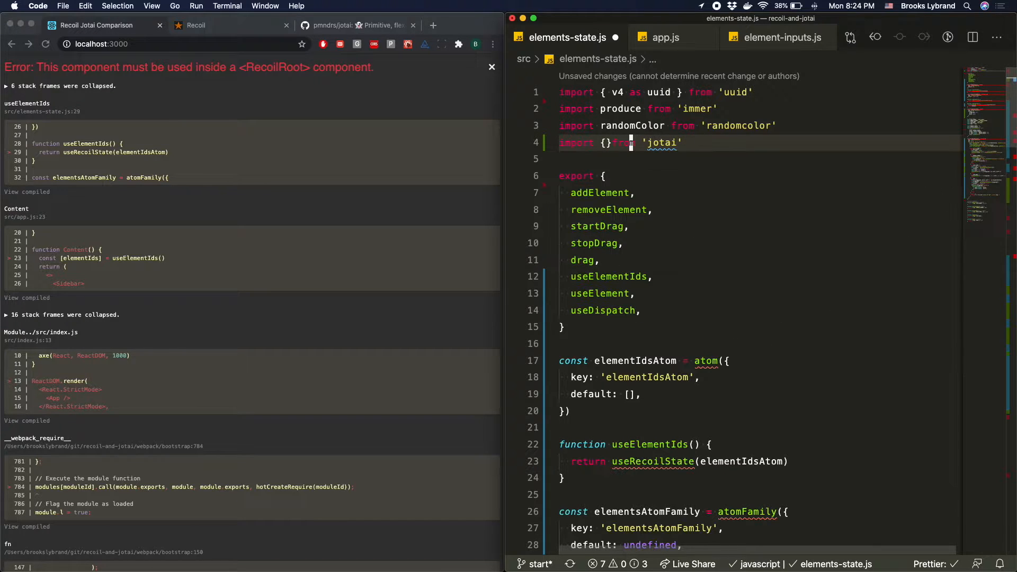
type("atom")
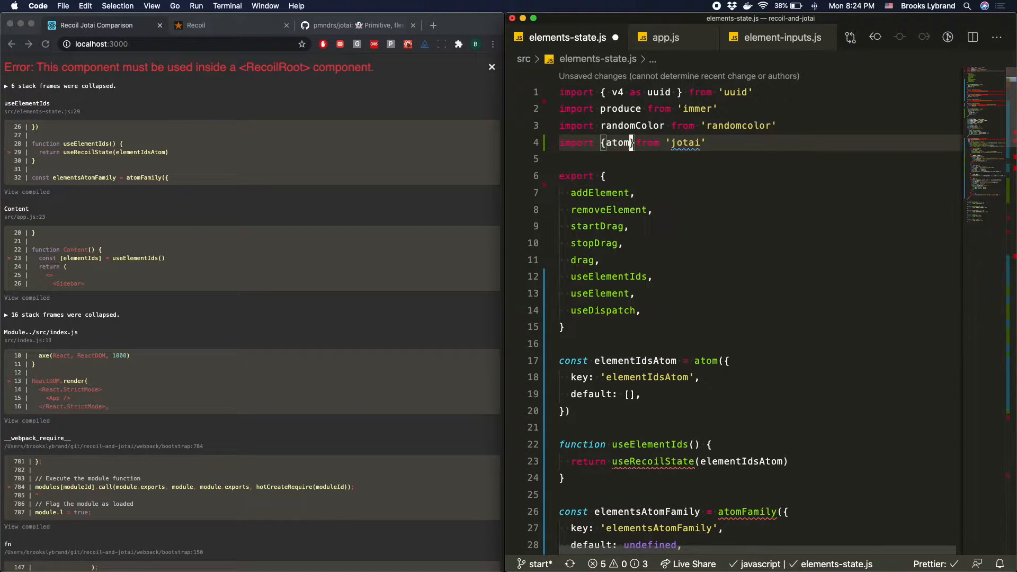
type(",")
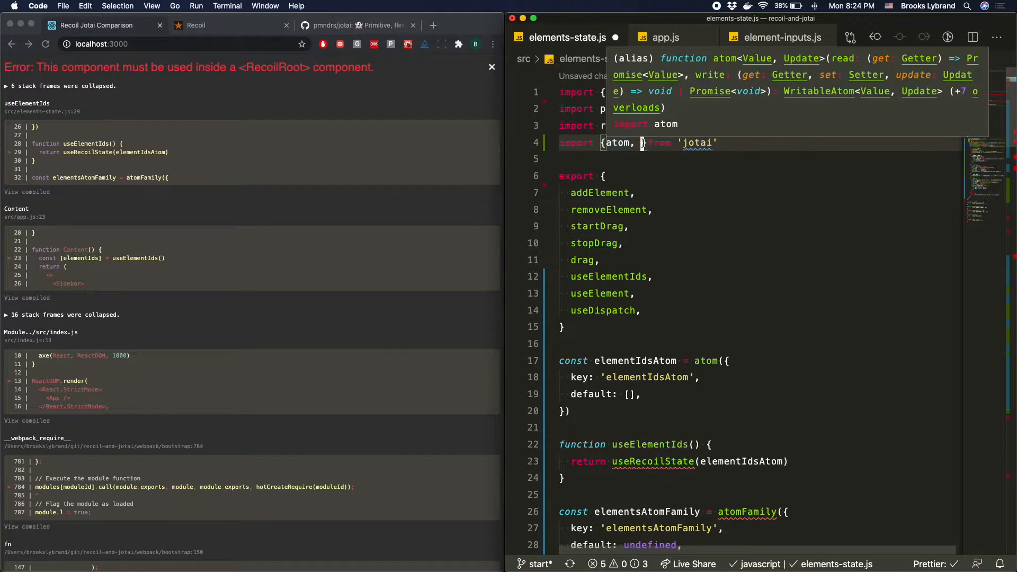
type("useAtom")
type("import {} from '")
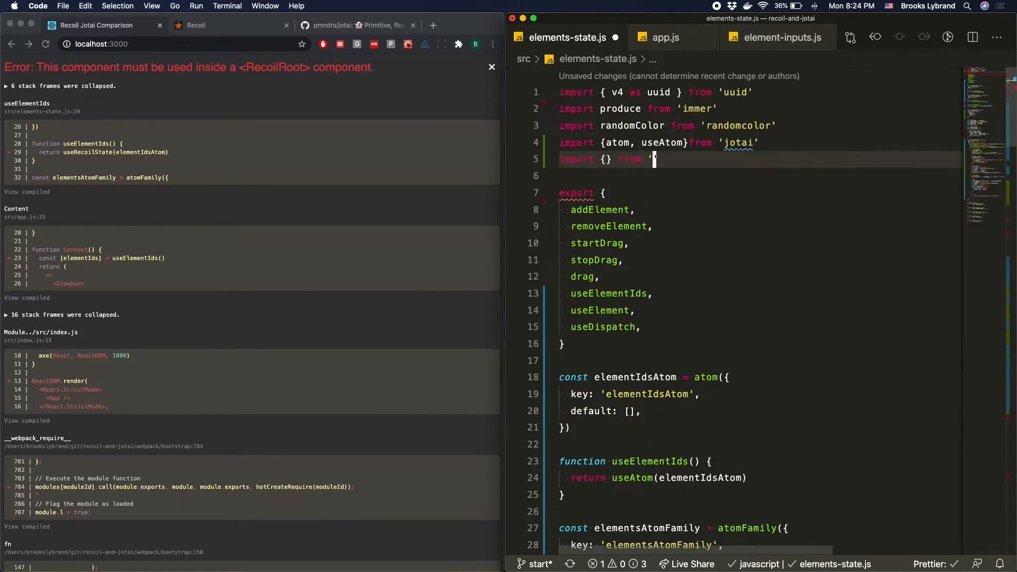
Step: Import atomFamily from jotai/utils and switch the hooks to useAtom
type("jotai/utils'")
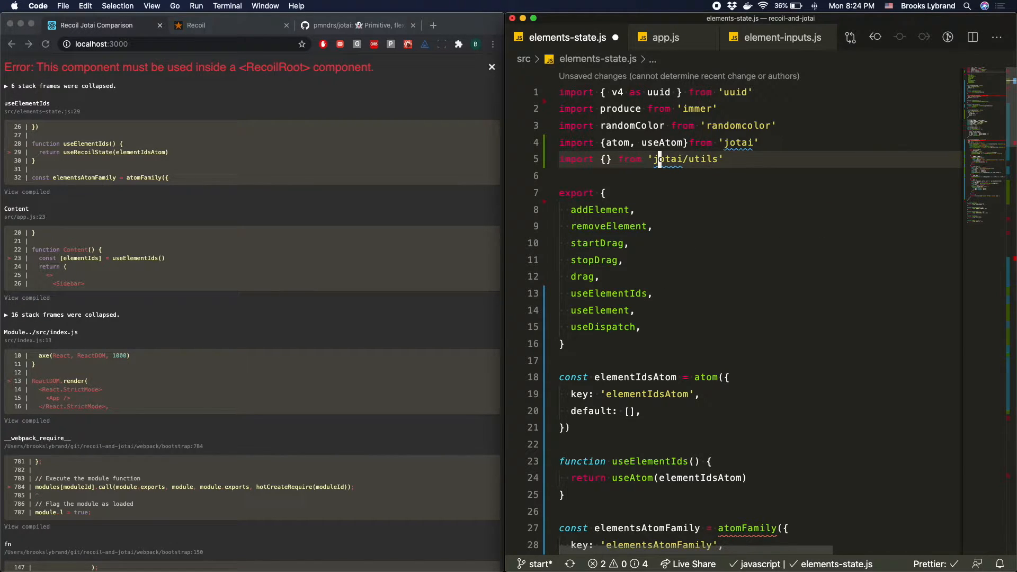
type("atomFamily,")
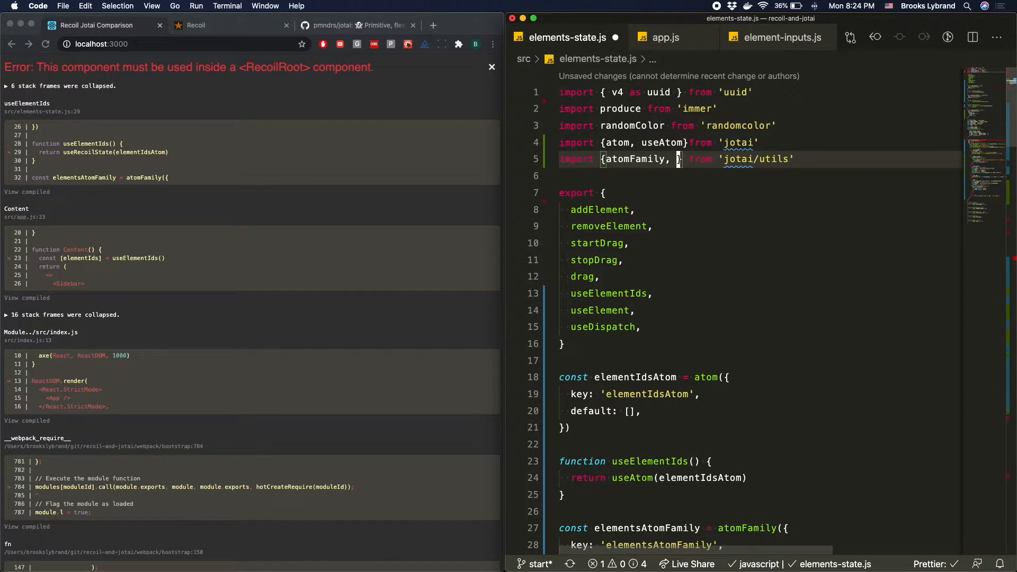
type("use")
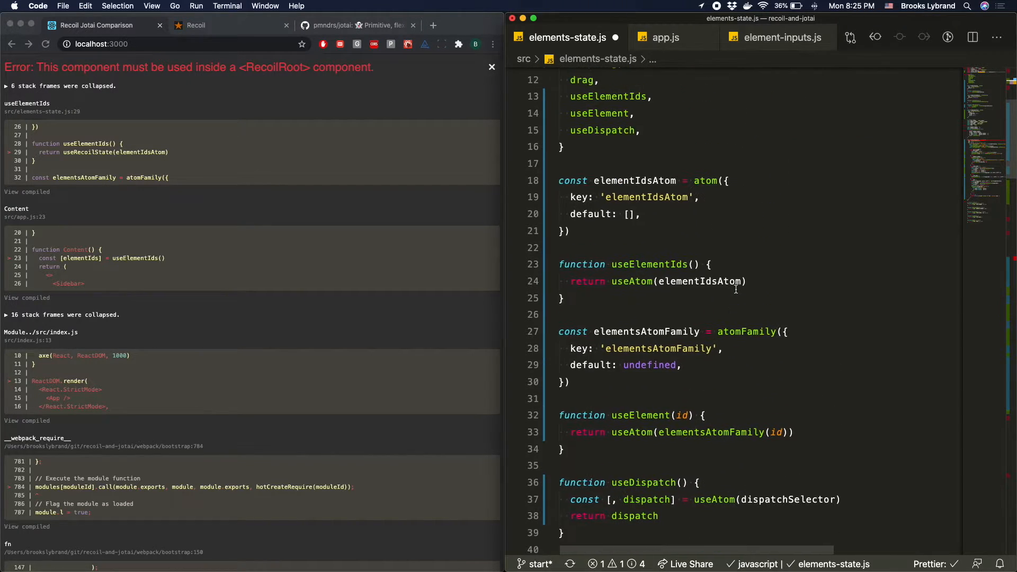
Step: Import useUpdateAtom from jotai/utils and have useDispatch return useUpdateAtom(dispatchSelector)
type("useUpdateAtom")
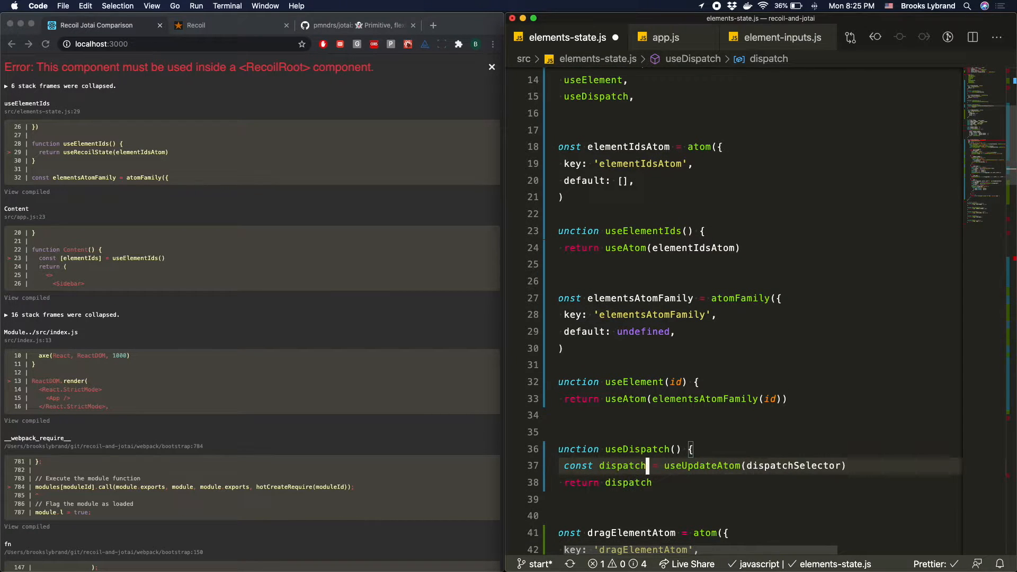
scroll("down", 3)
type("retur")
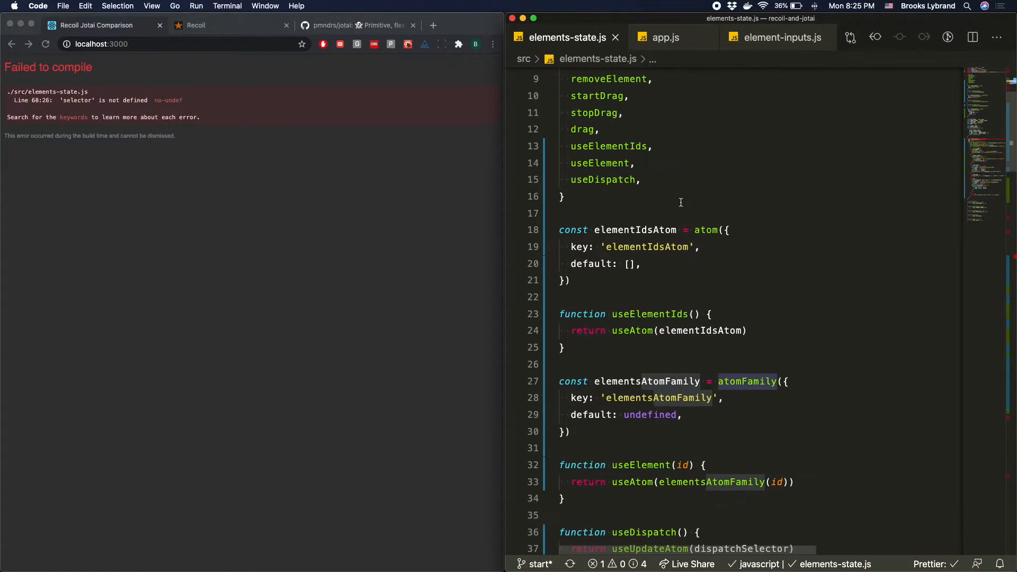
mouse_move(698, 196)
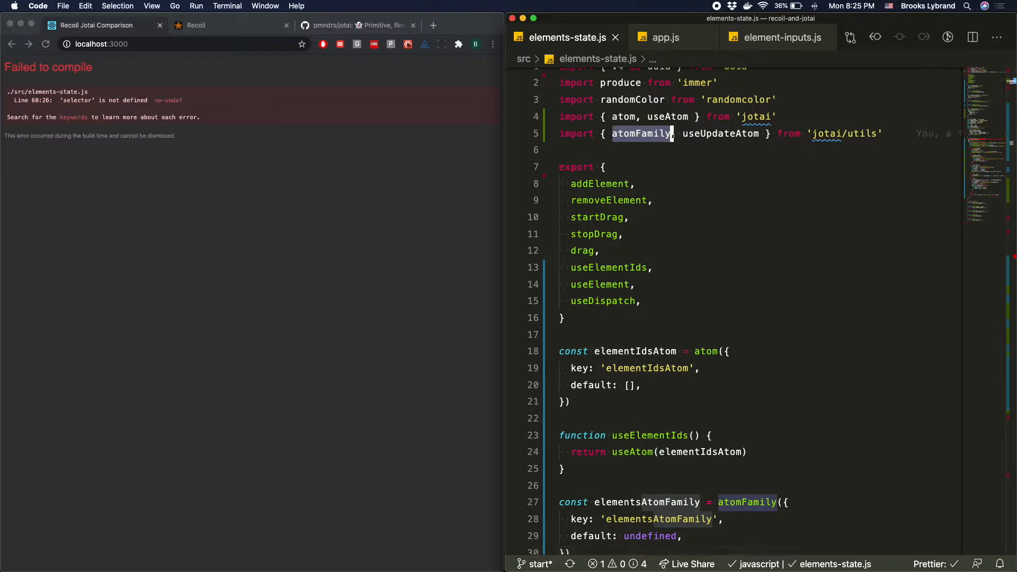
Step: Strip key strings so the atoms become atom([]), atomFamily(undefined) and atom({draggingId, diffX, diffY})
scroll("down", 3)
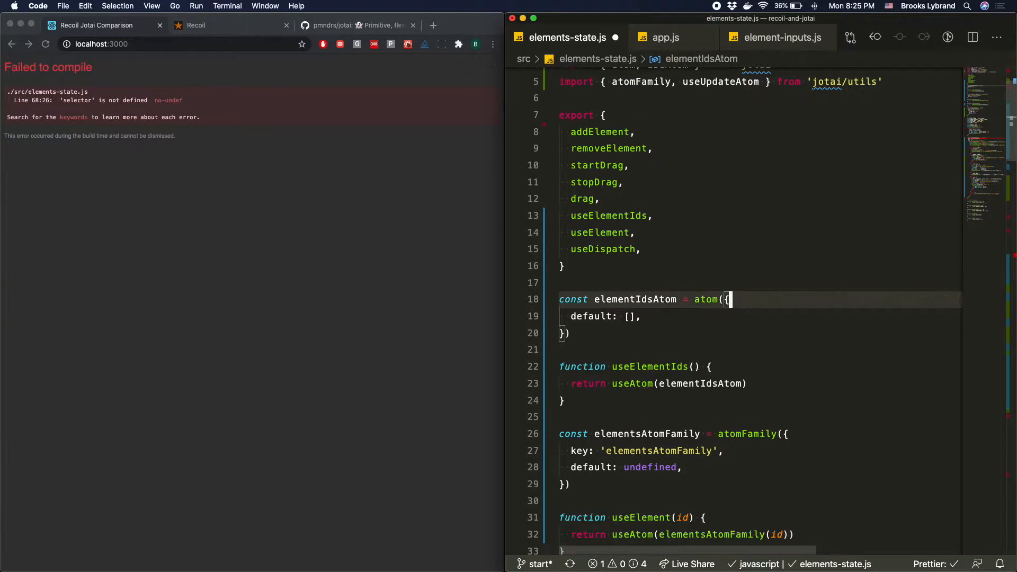
key("Backspace")
type("[])")
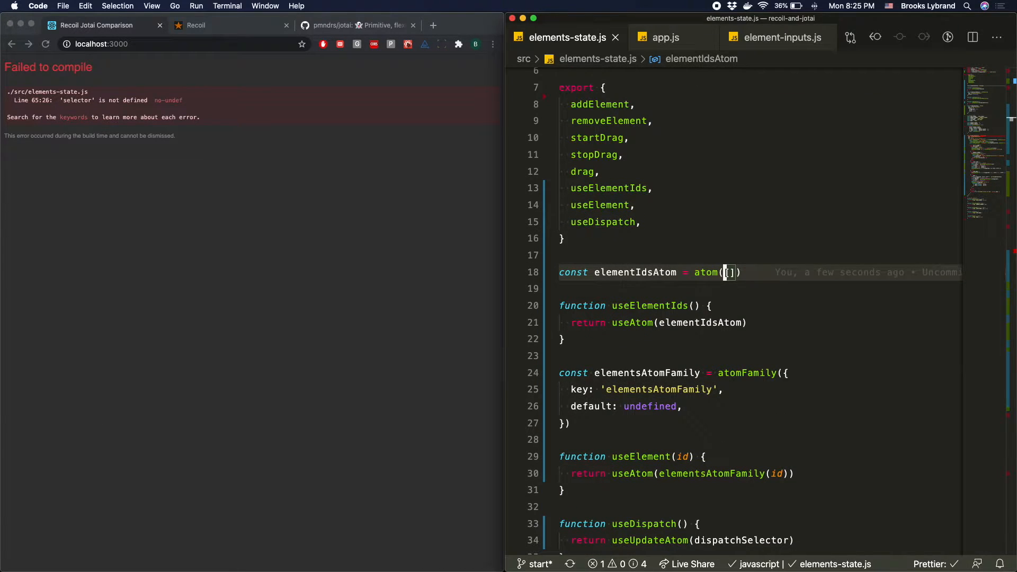
left_click(688, 373)
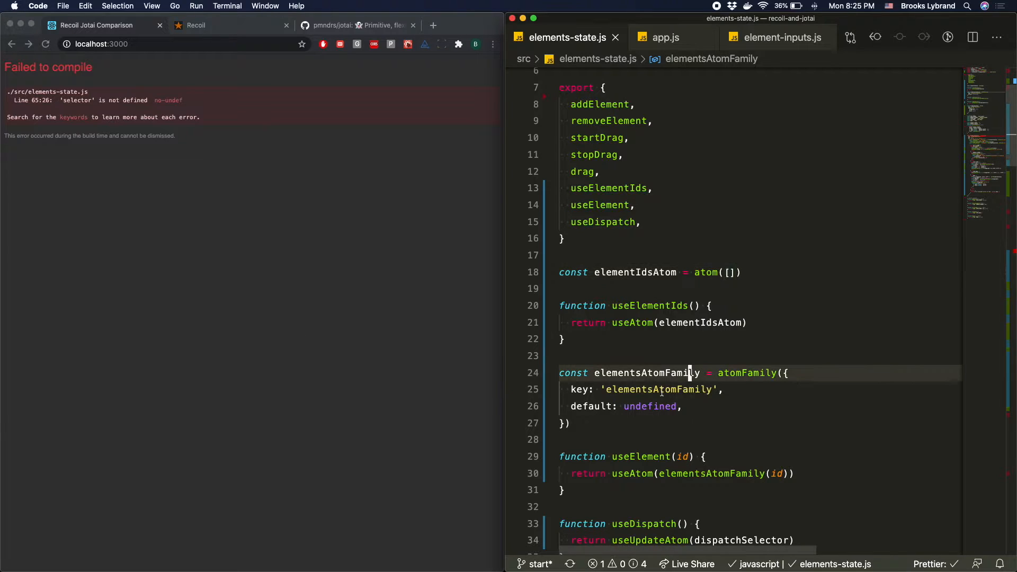
key("Backspace")
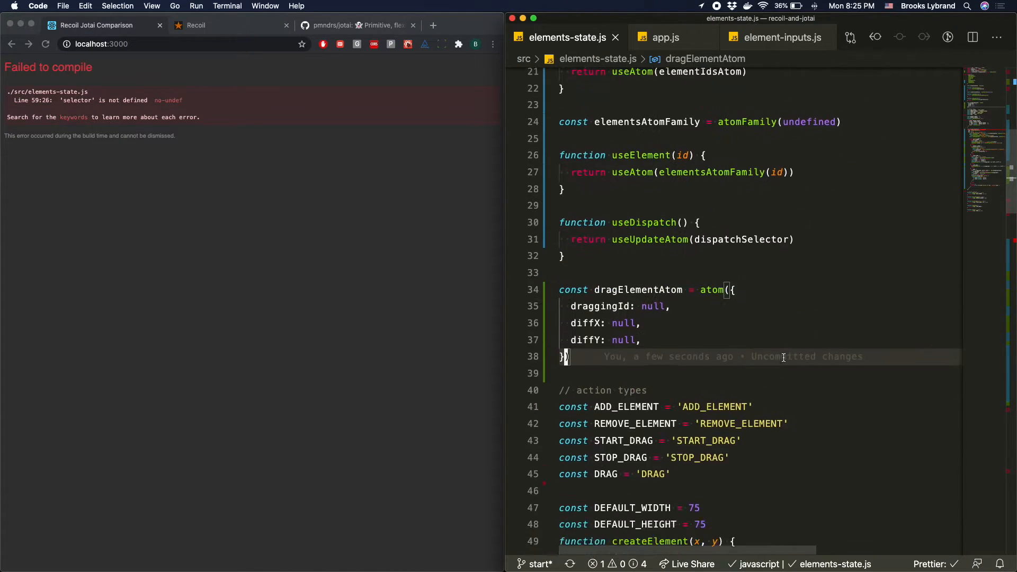
scroll("down", 3)
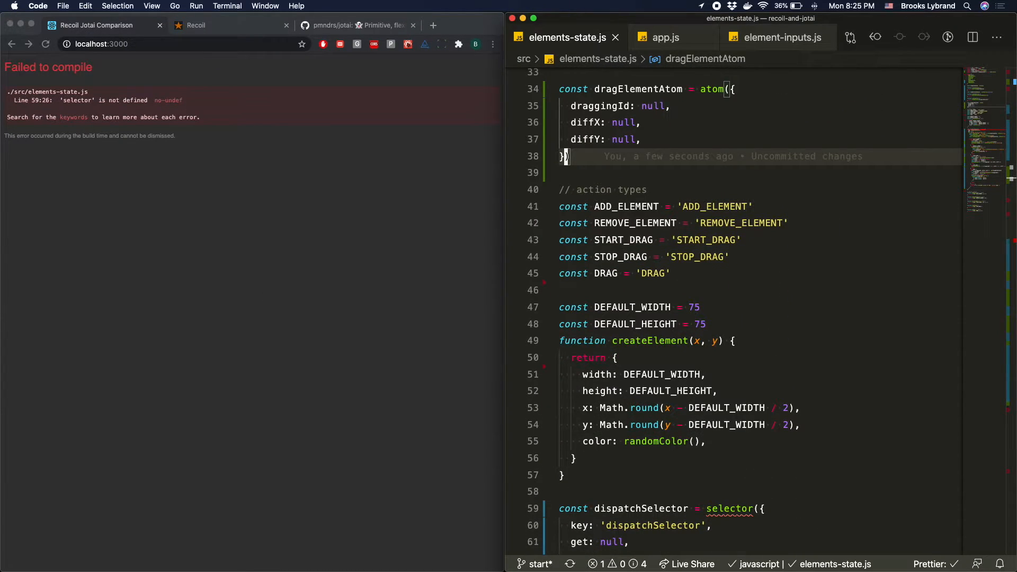
mouse_move(531, 263)
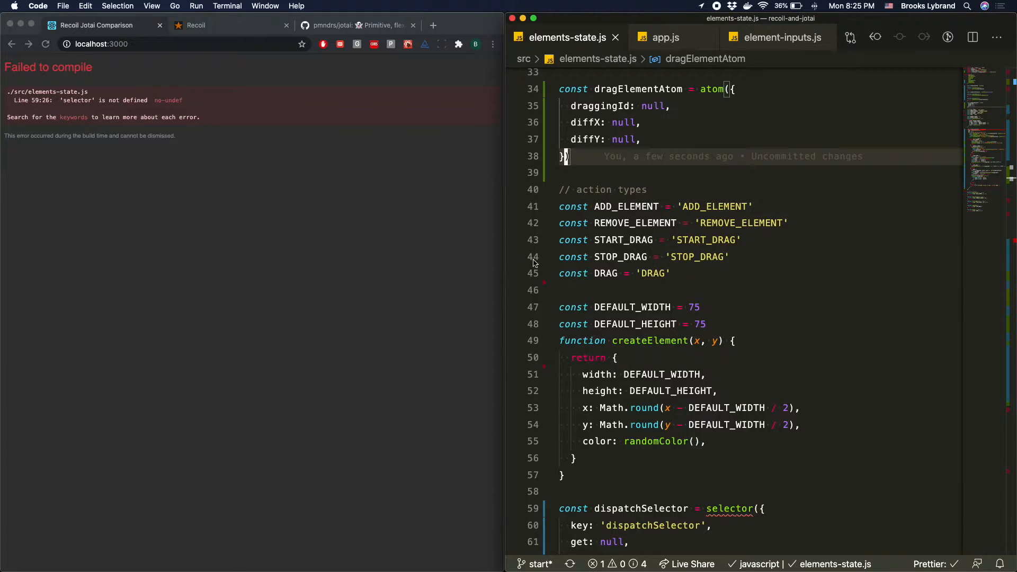
Step: Replace selector with atom for dispatchSelector
scroll("down", 3)
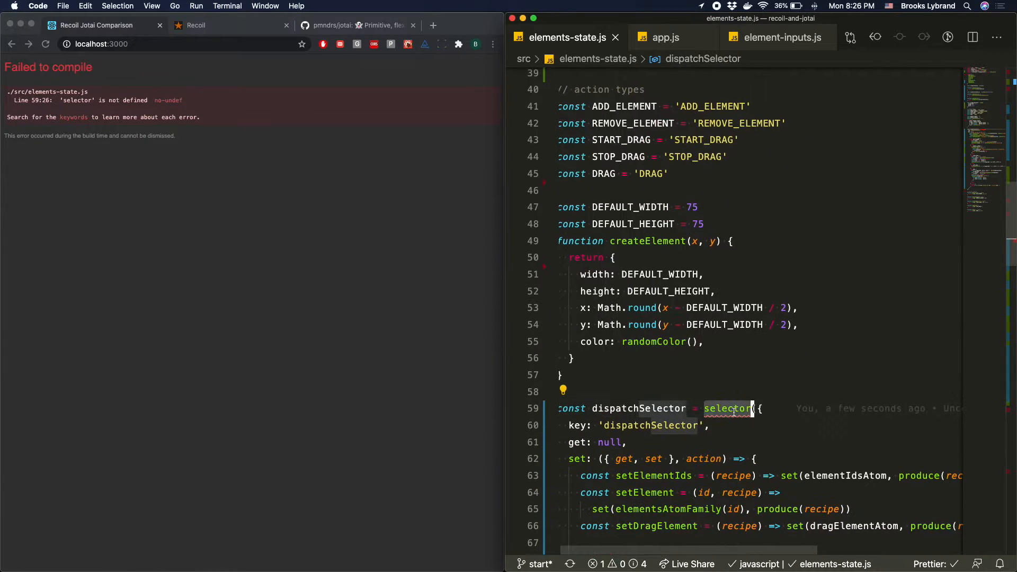
type("atom")
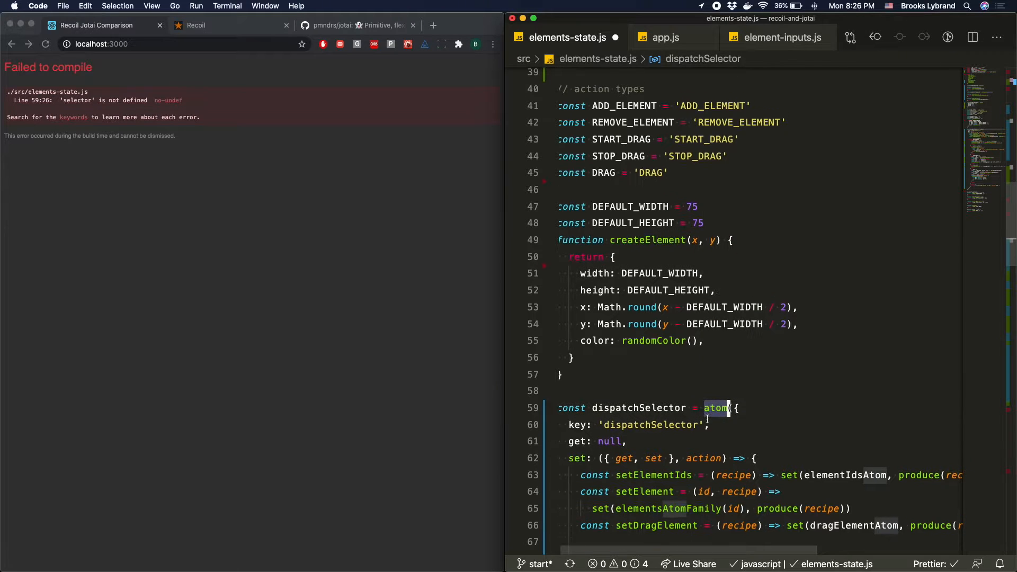
scroll("down", 3)
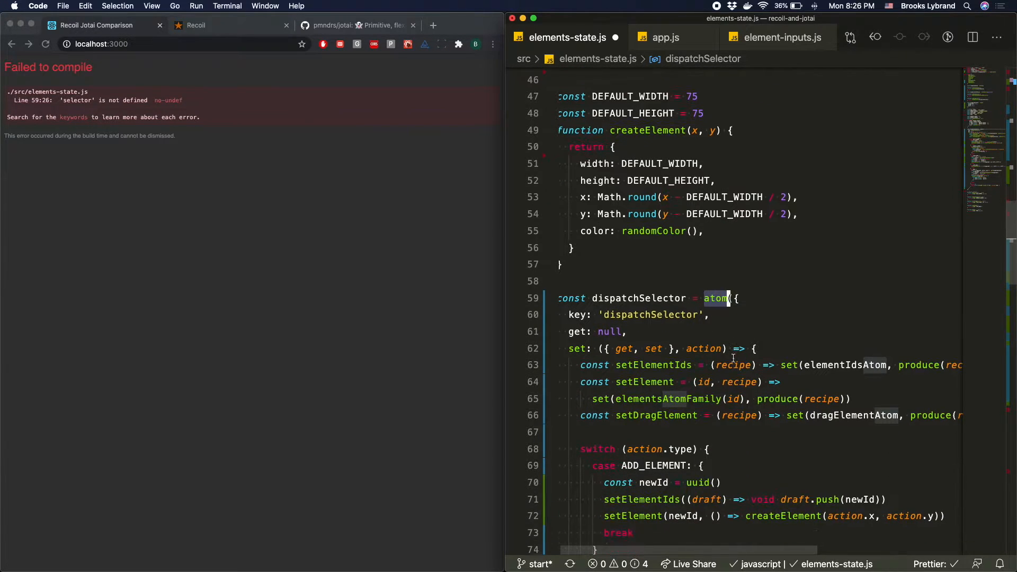
scroll("down", 3)
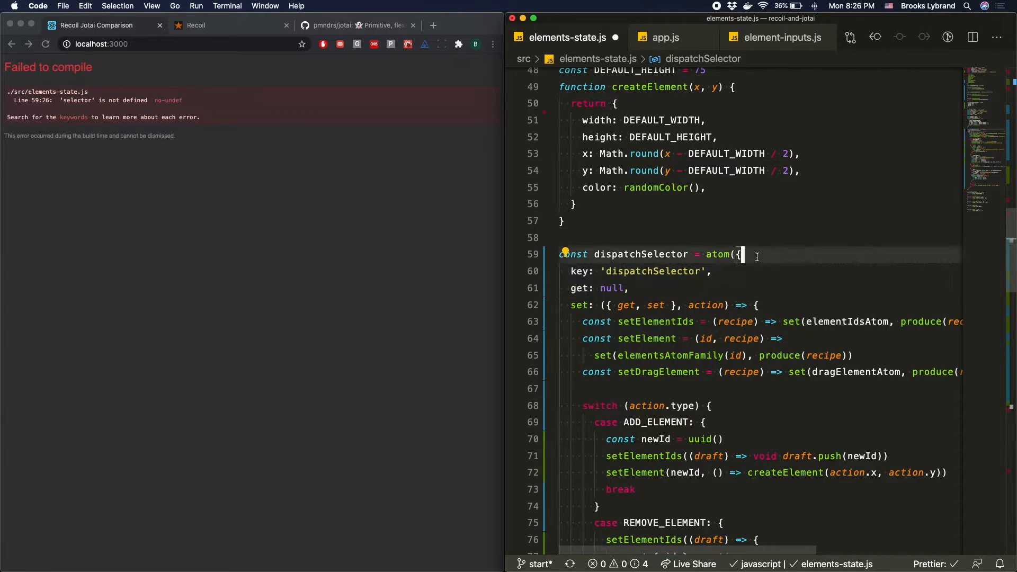
scroll("down", 3)
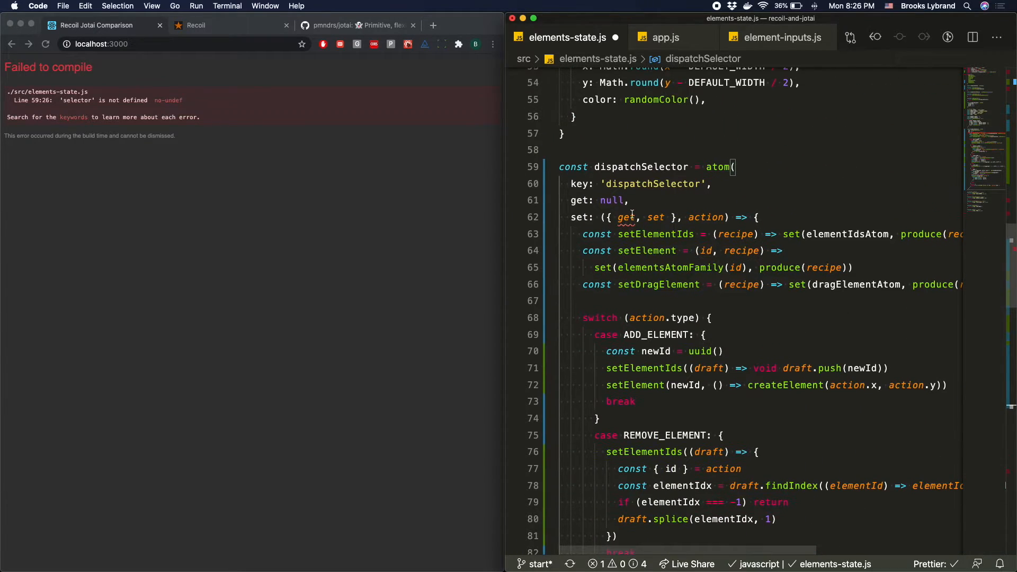
Step: Rework dispatchSelector into atom(null, (get, set, action) => …) without key or get
left_click(614, 200)
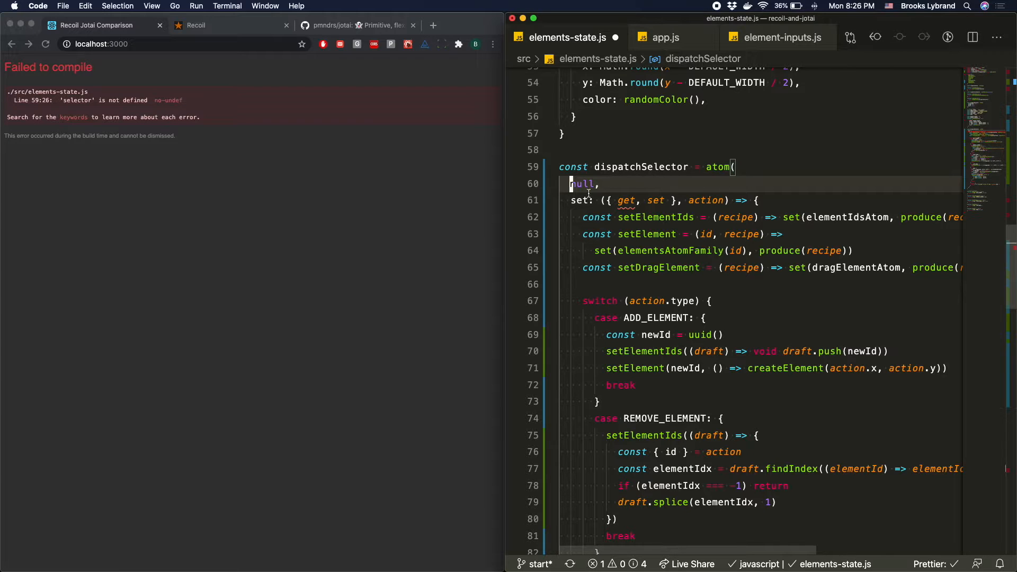
mouse_move(587, 192)
type("(")
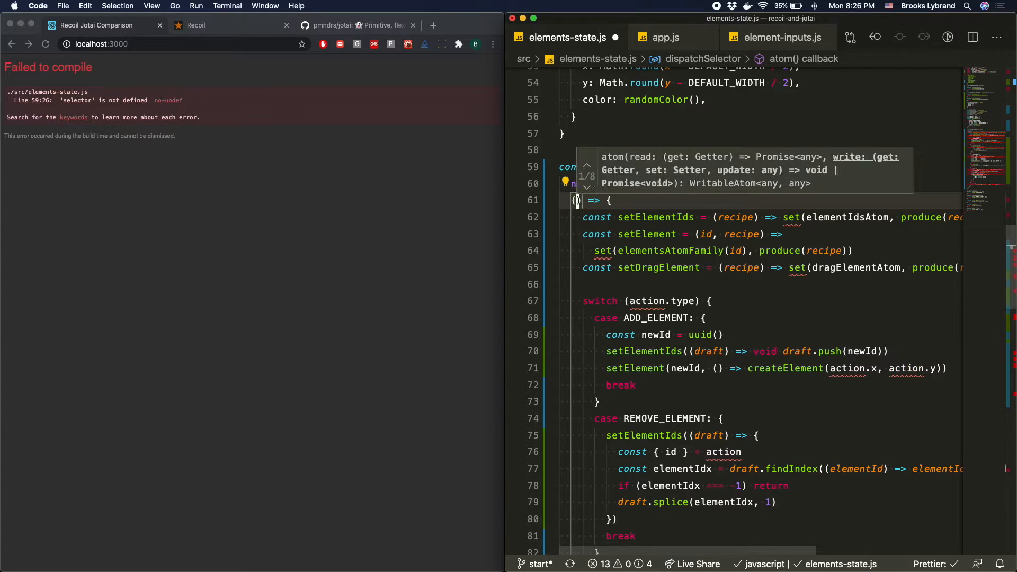
type("get,")
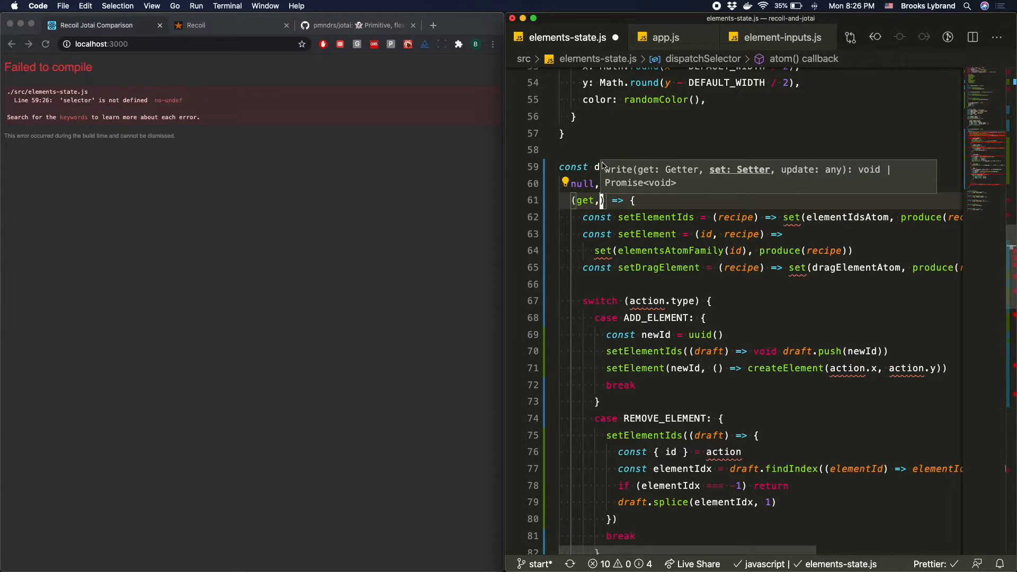
type("s")
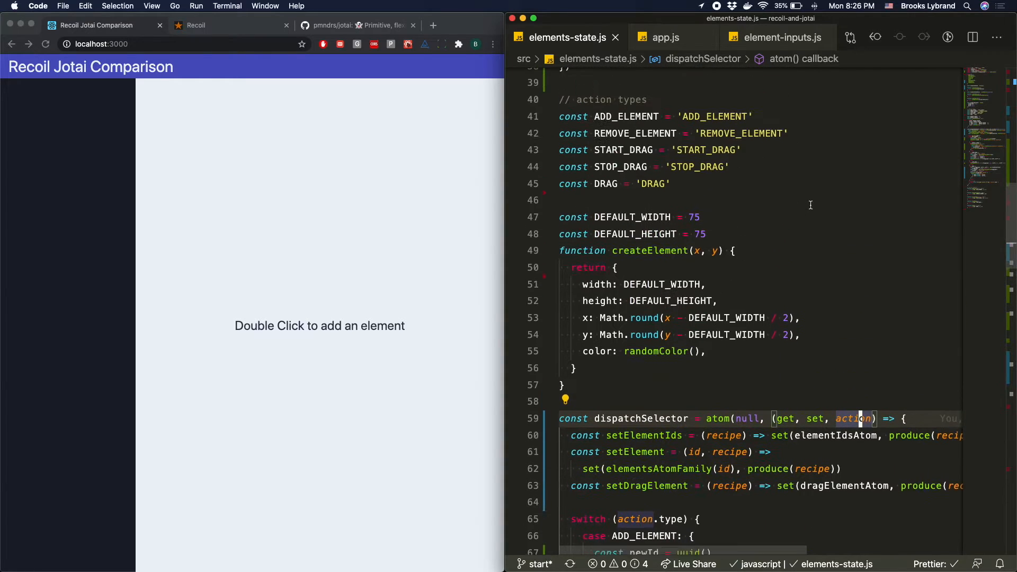
Step: Change elementsAtomFamily to atomFamily(() => undefined) and add squares to the canvas
scroll("down", 3)
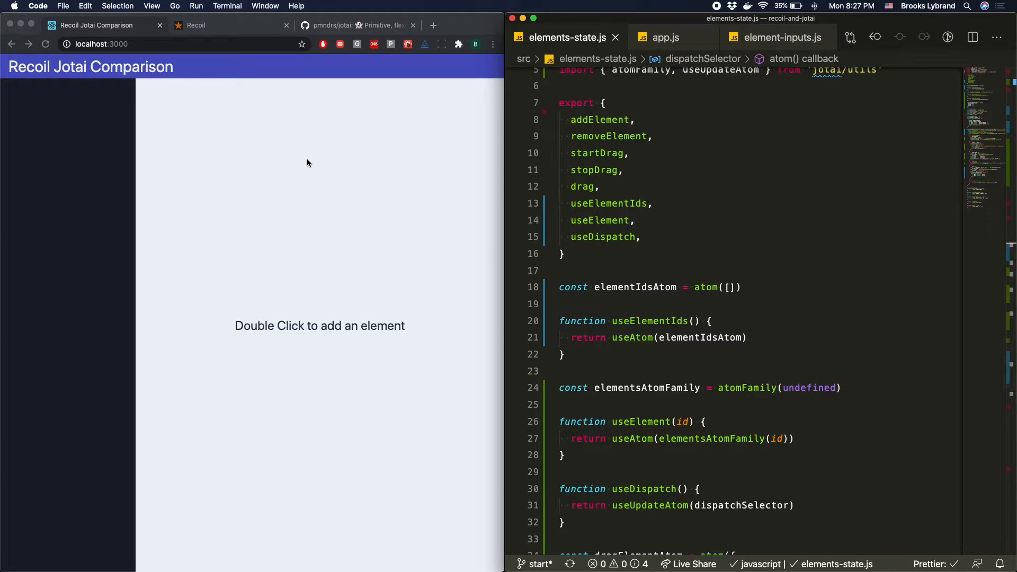
double_click(319, 325)
type("() => ")
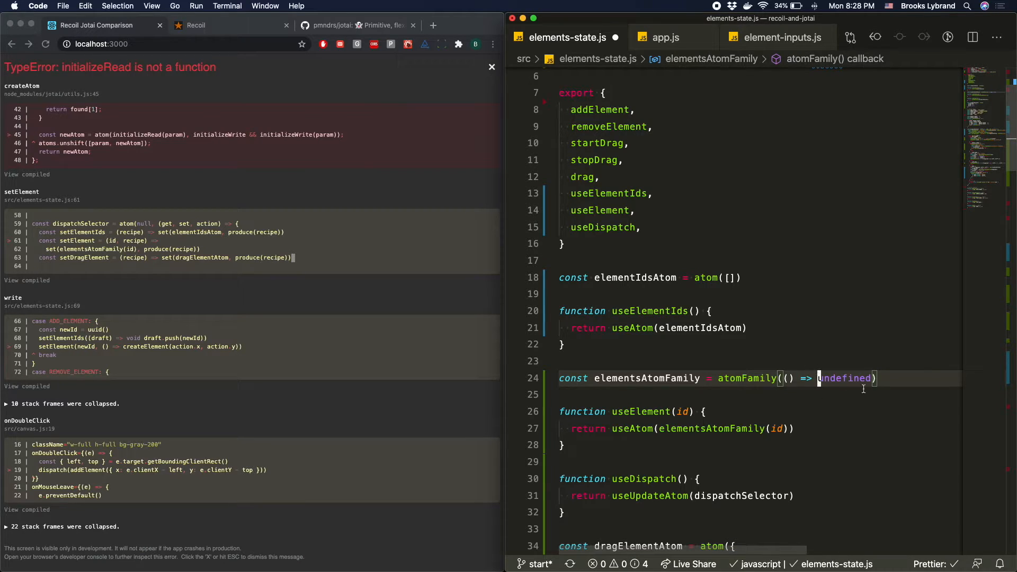
double_click(846, 379)
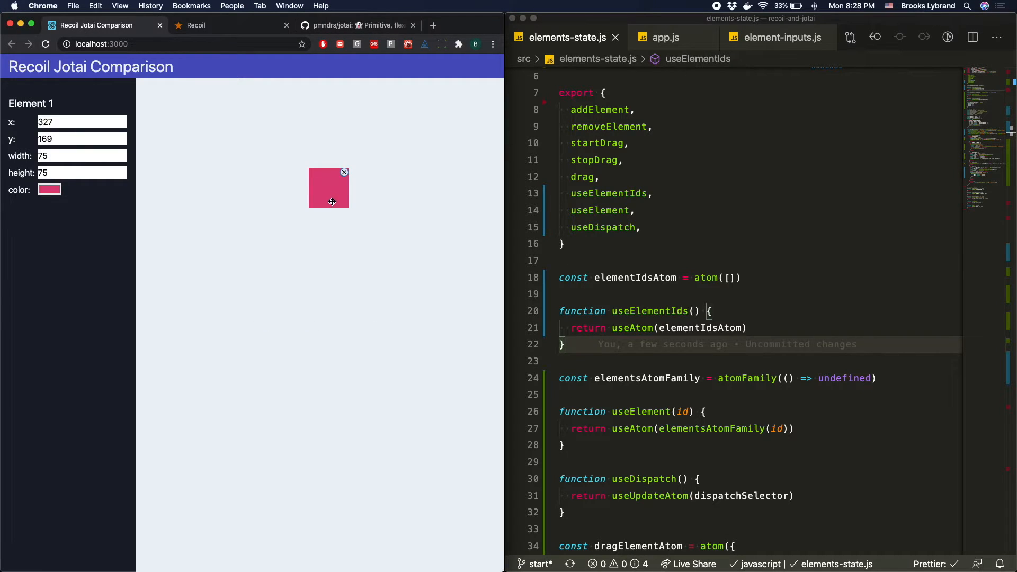
Step: Move the pink square, adjust its y value and stop the React Profiler
left_click_drag(329, 189, 356, 178)
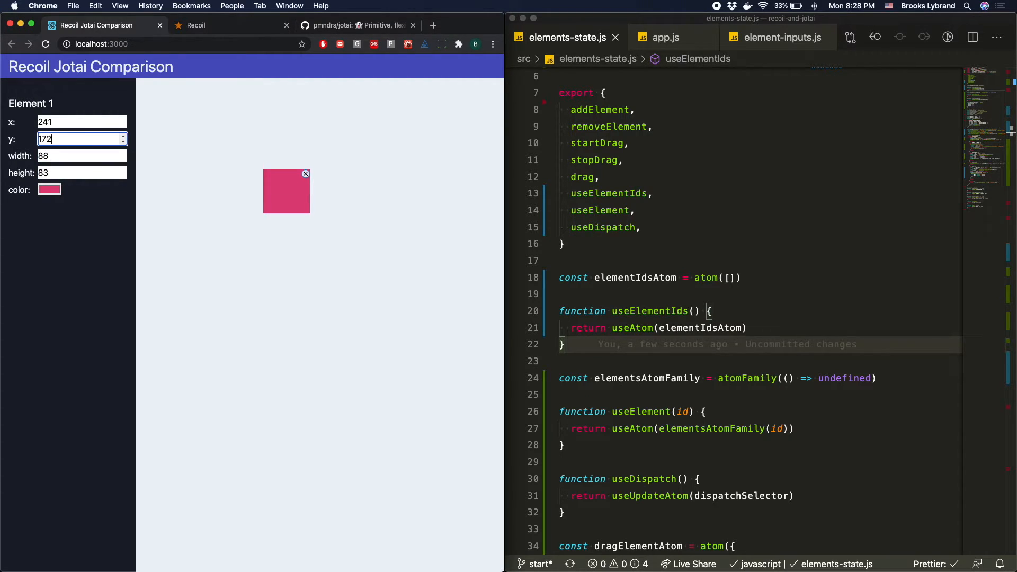
left_click(66, 241)
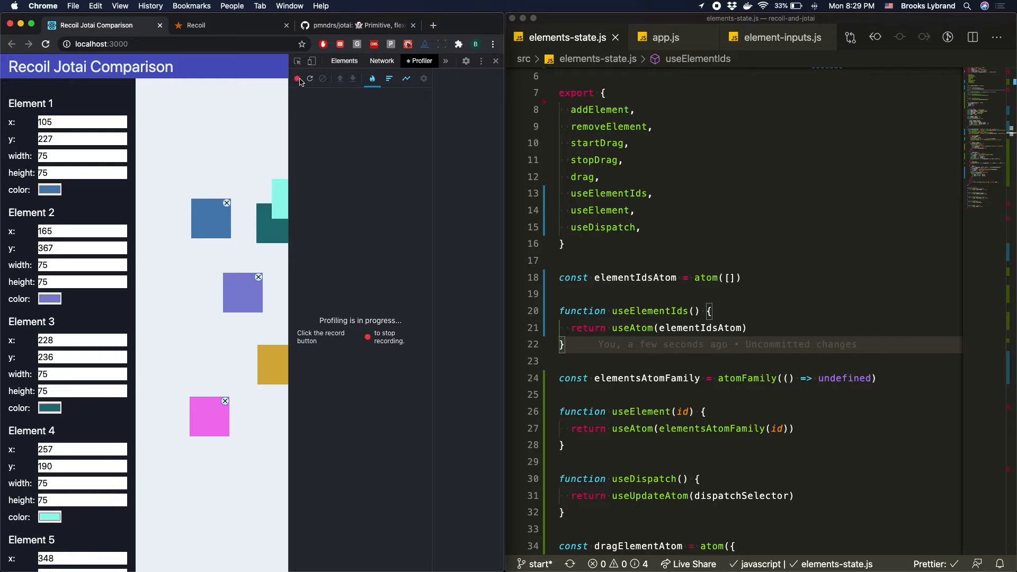
left_click(297, 77)
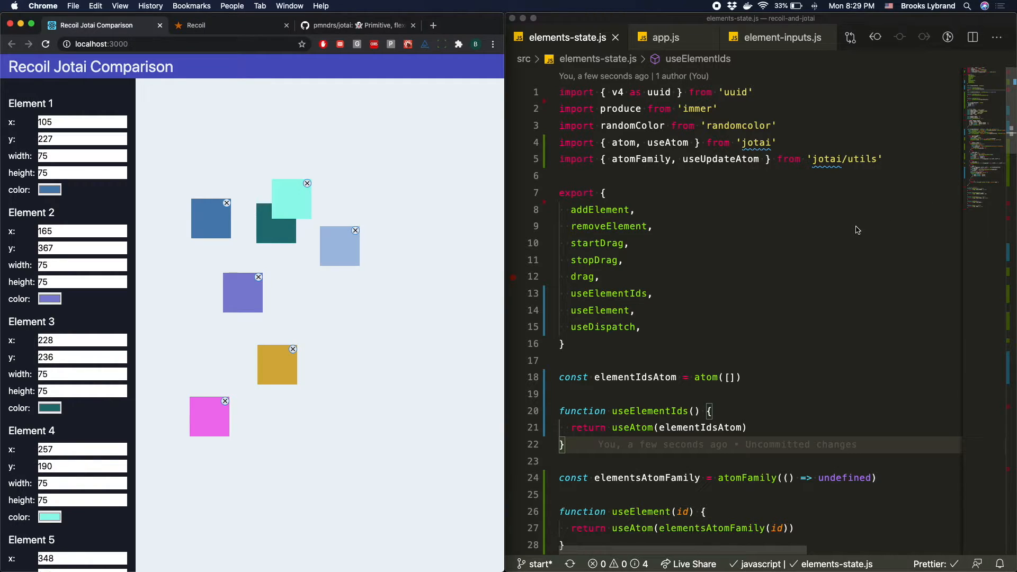
Step: Review the converted elements-state.js, then switch Chrome to the Recoil homepage
scroll("down", 3)
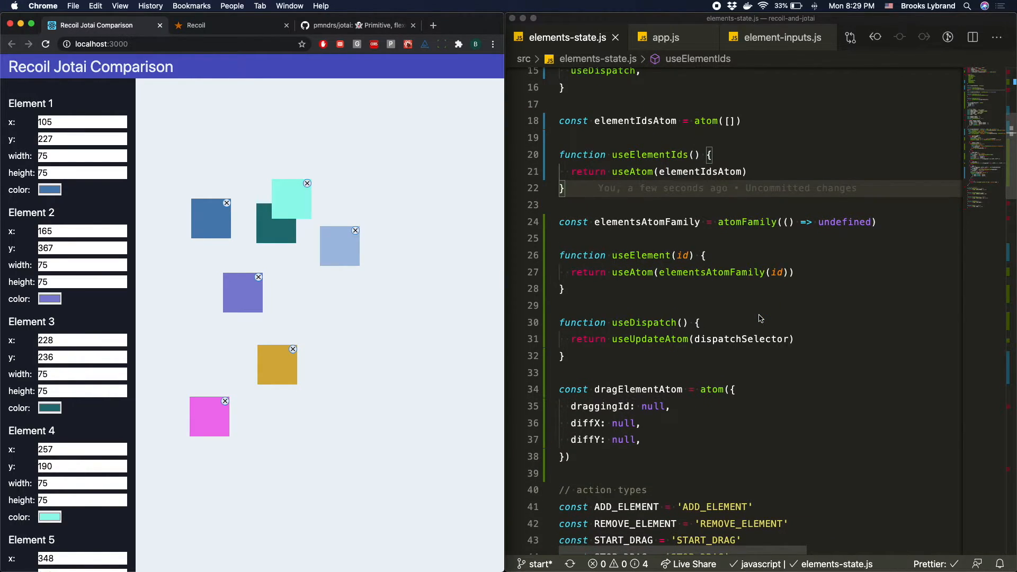
scroll("down", 3)
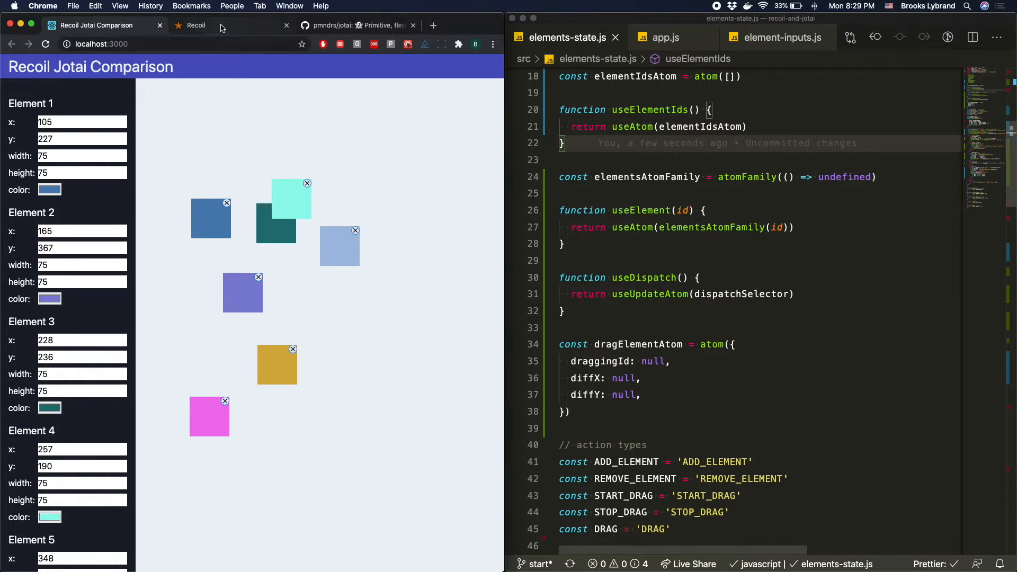
left_click(197, 26)
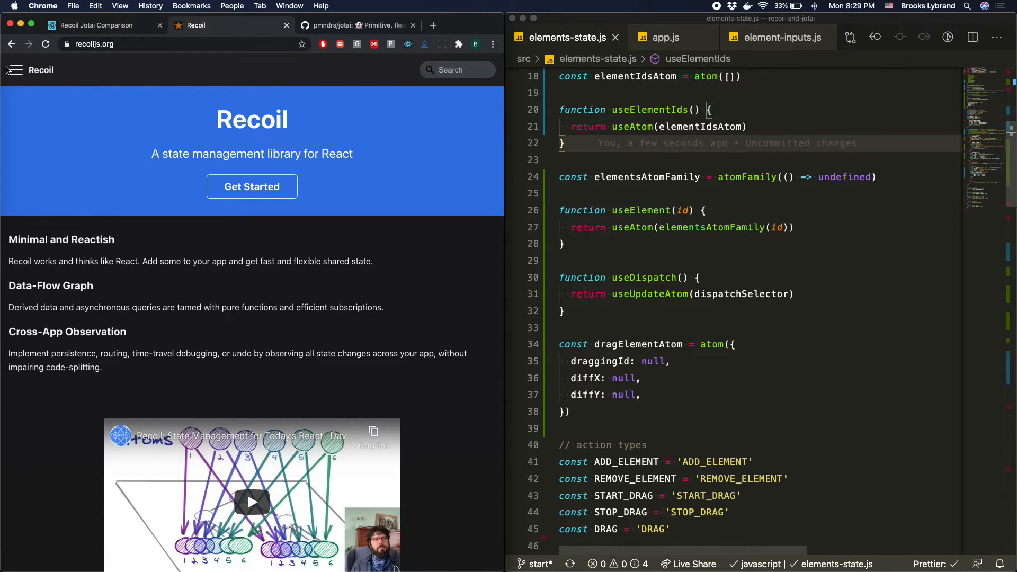
Step: Browse the pmndrs/jotai repository README
left_click(356, 26)
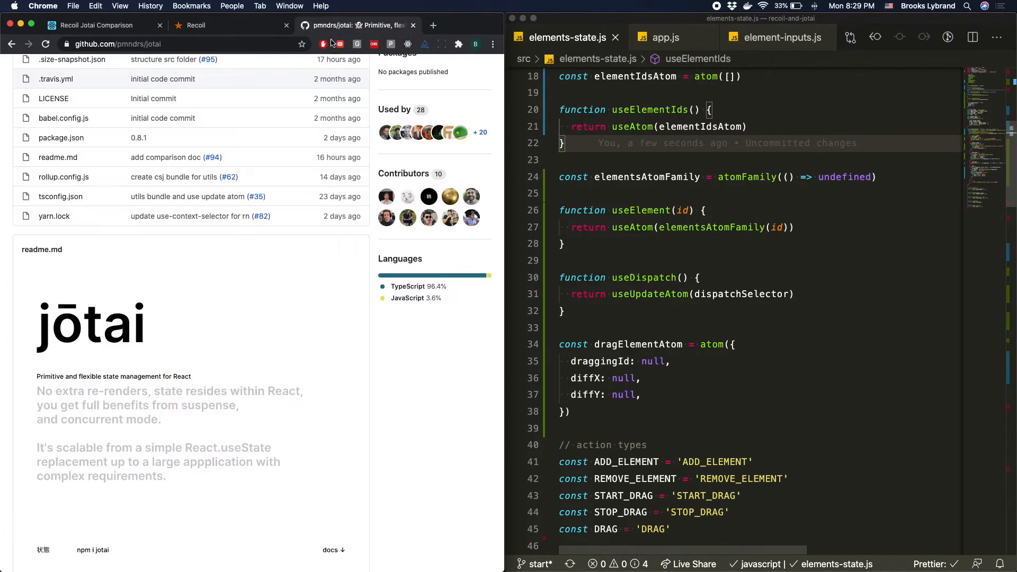
scroll("down", 3)
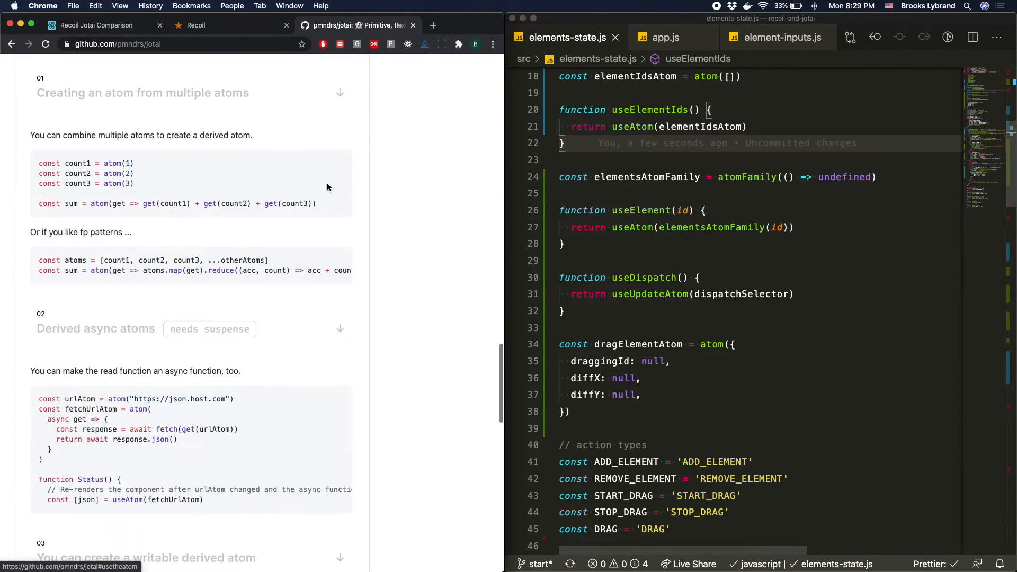
scroll("down", 3)
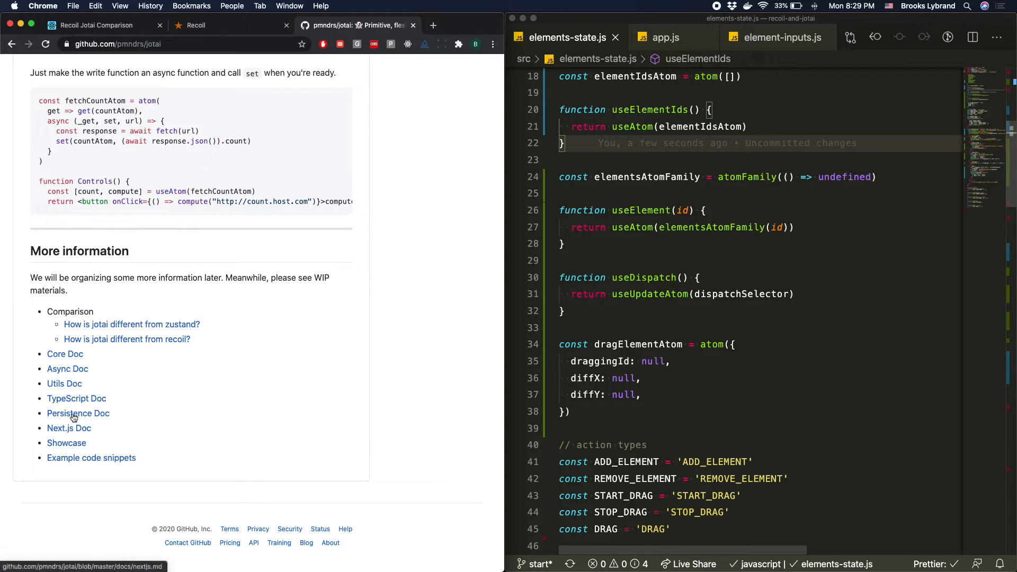
Step: Read the Jotai utils docs on useUpdateAtom and useReducerAtom, then go back
left_click(69, 428)
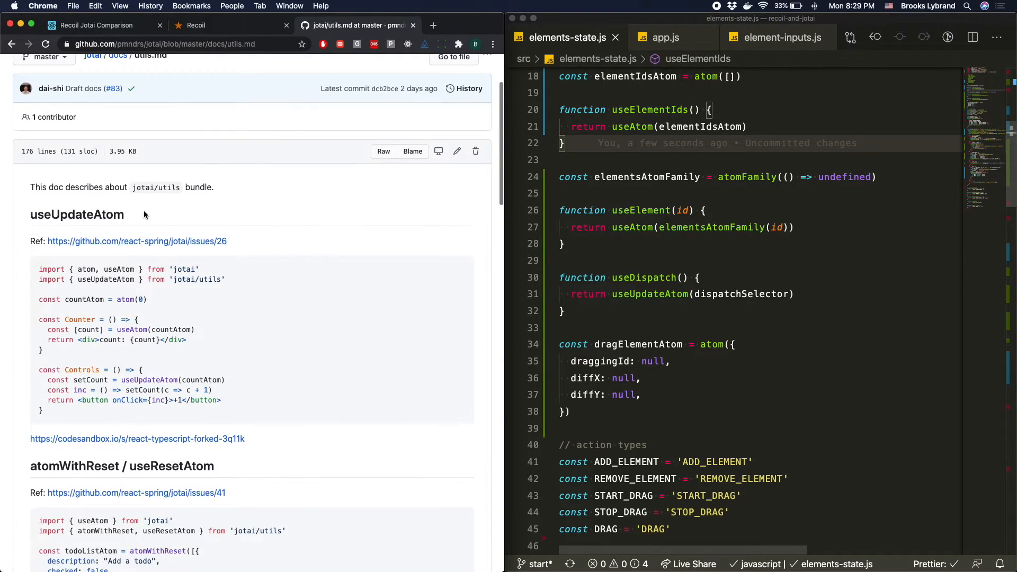
scroll("down", 3)
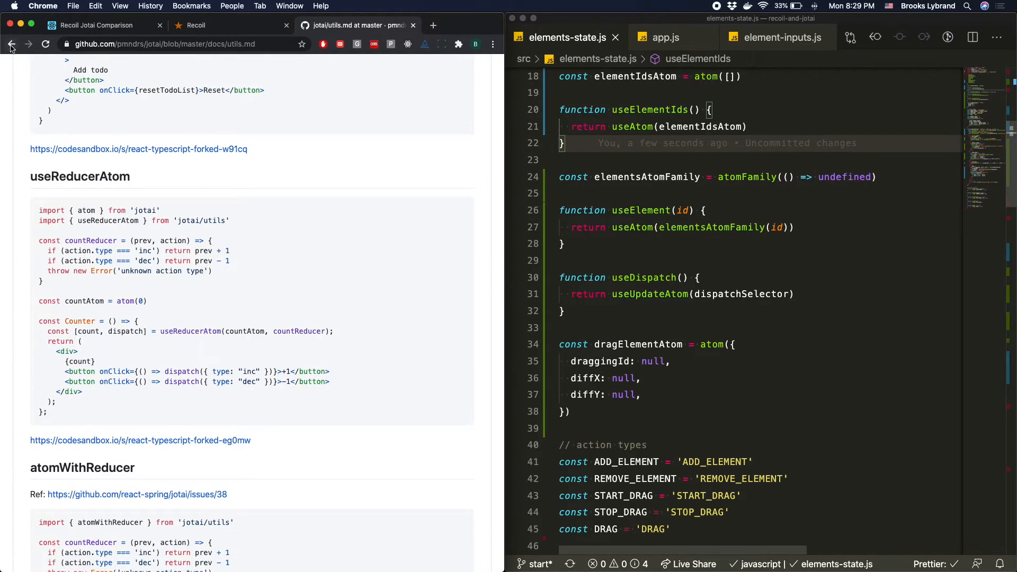
left_click(230, 25)
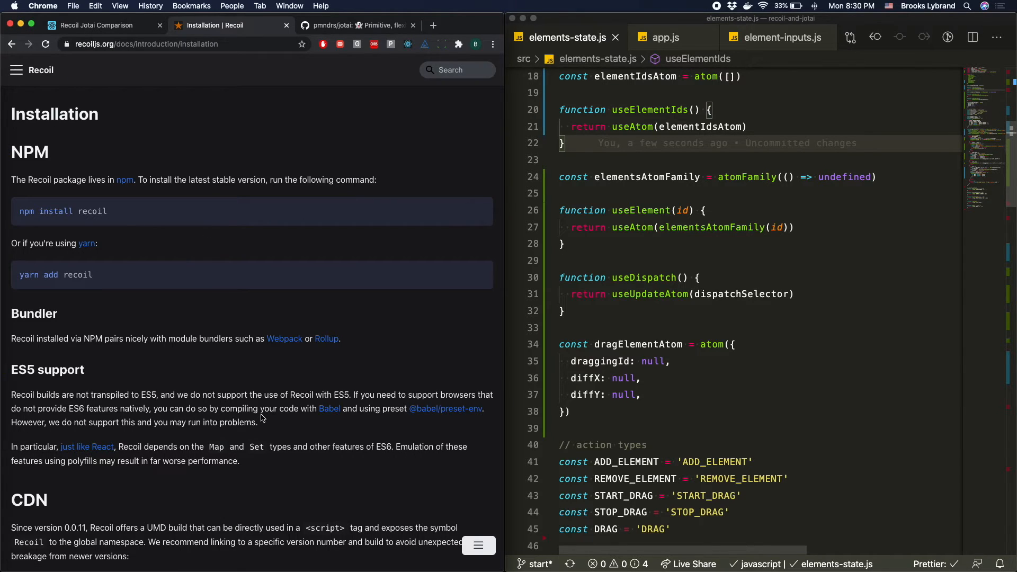
Step: Open the Recoil Getting Started guide from the Recoil docs
scroll("down", 3)
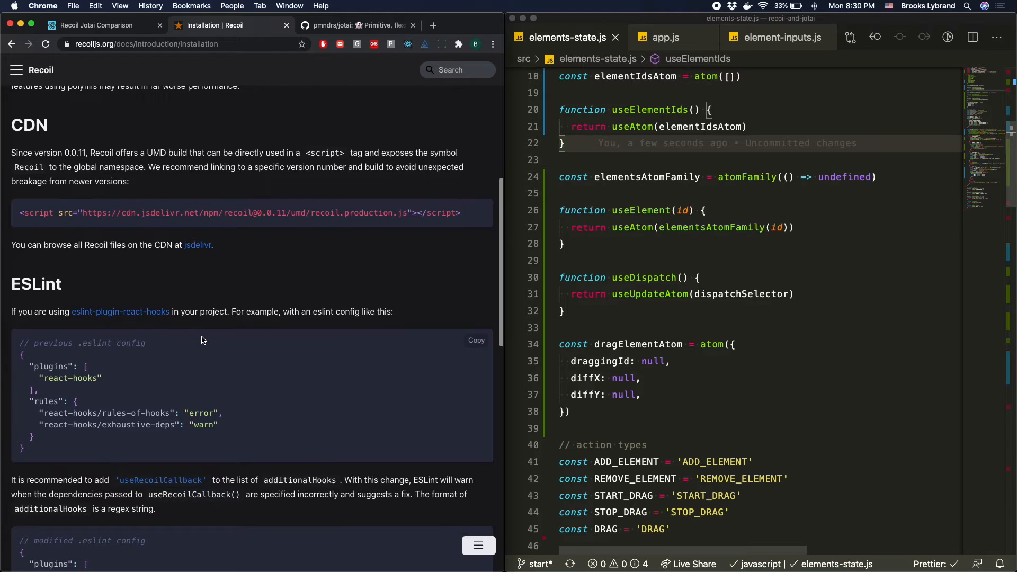
scroll("down", 3)
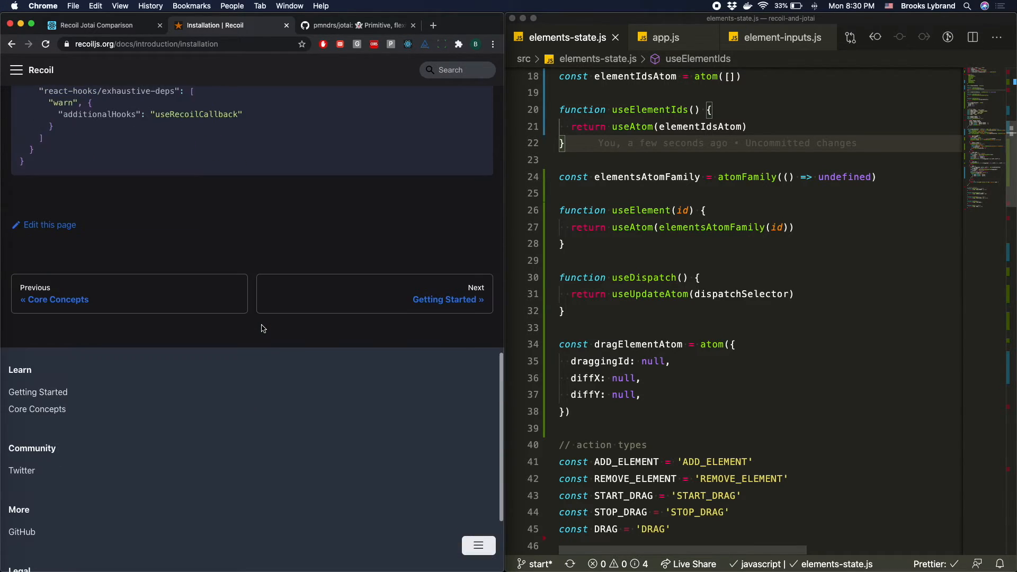
left_click(445, 299)
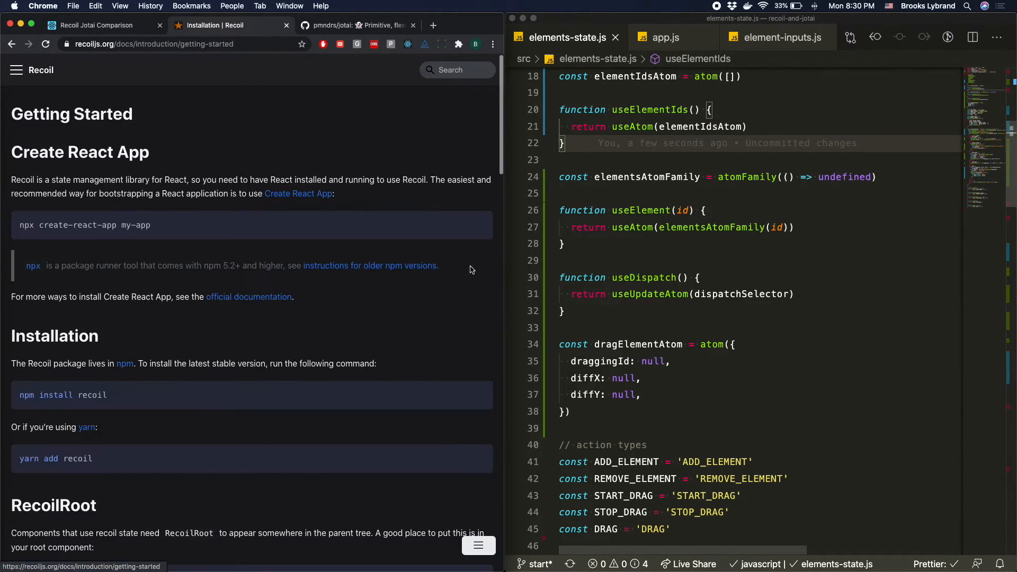
Step: Read through Getting Started, then return to the Recoil Jotai Comparison app tab
scroll("down", 3)
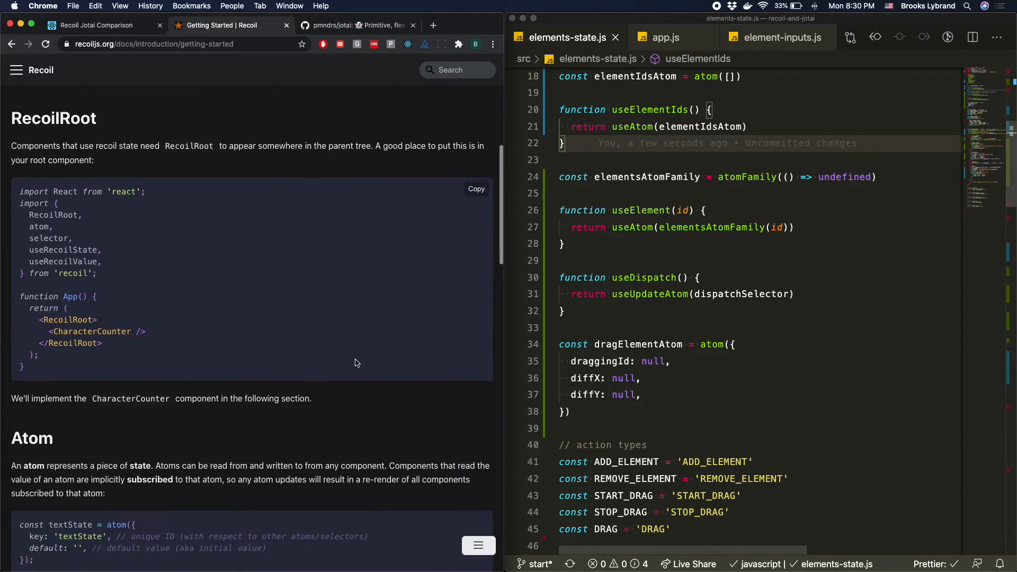
scroll("down", 3)
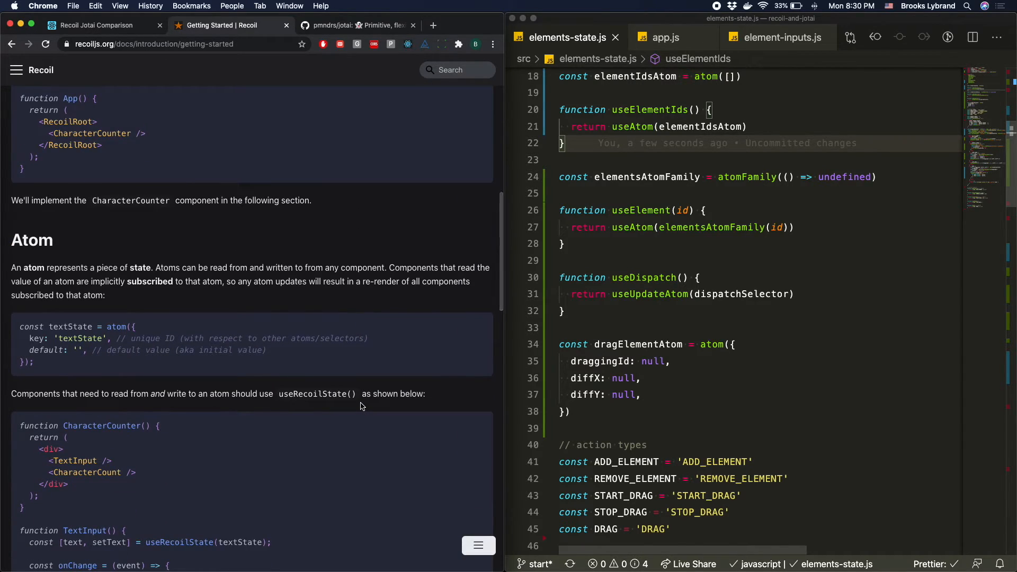
scroll("down", 3)
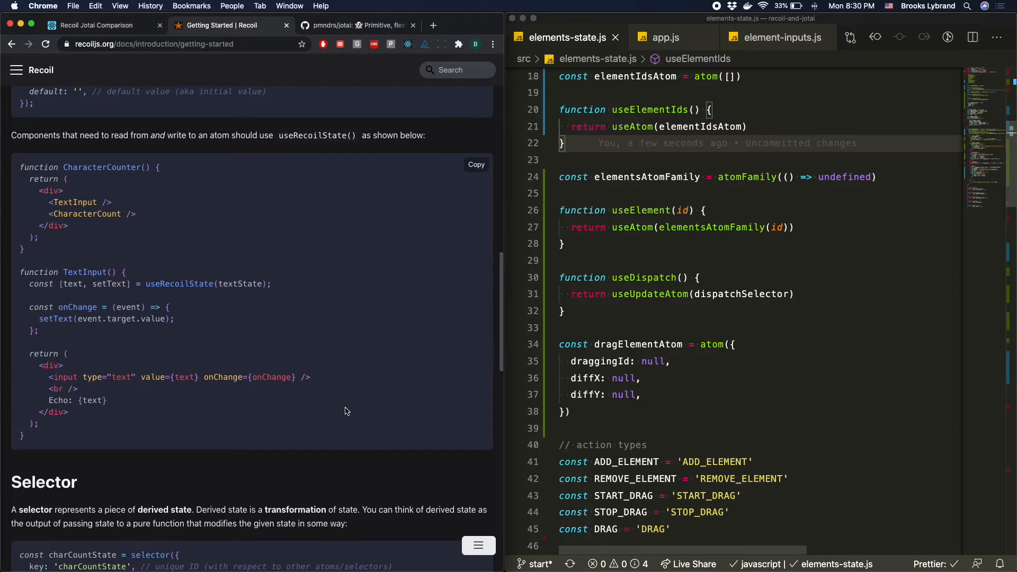
scroll("down", 3)
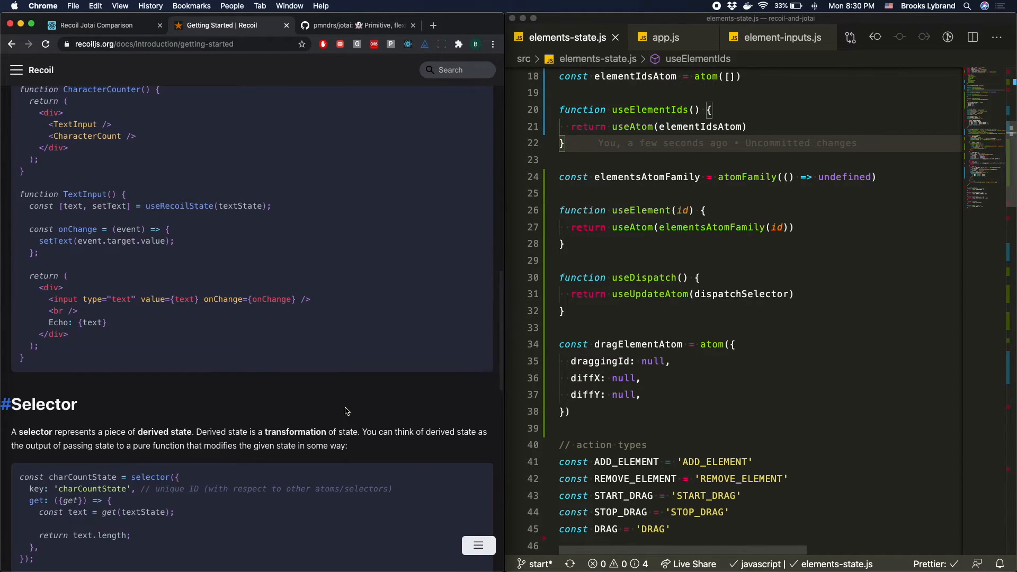
scroll("down", 3)
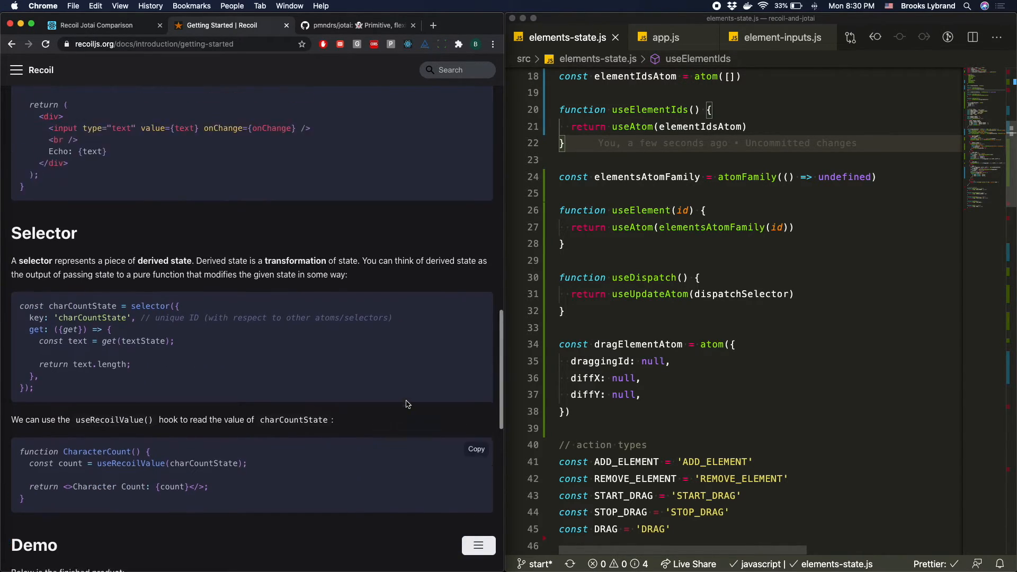
left_click(91, 25)
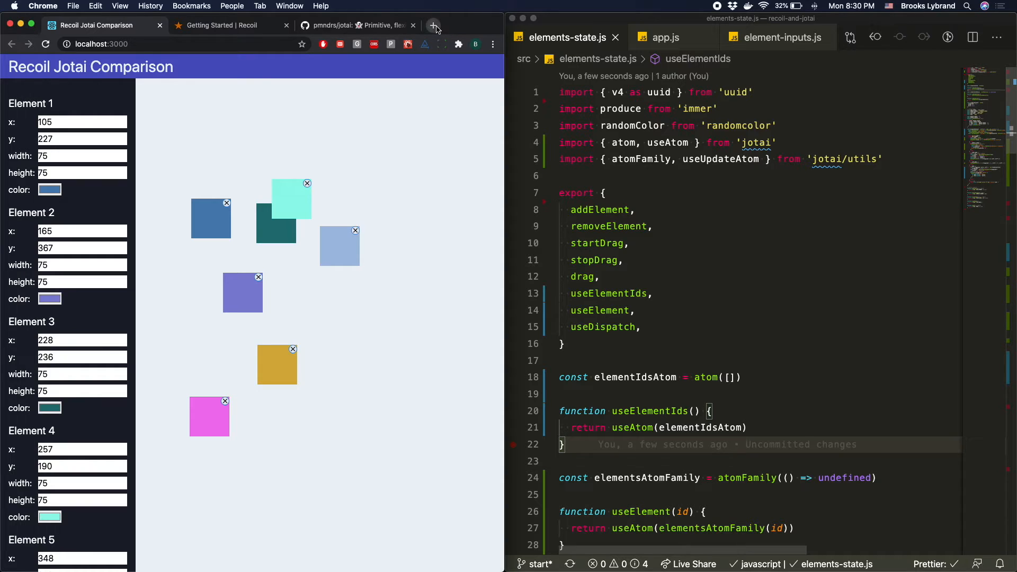
left_click(434, 26)
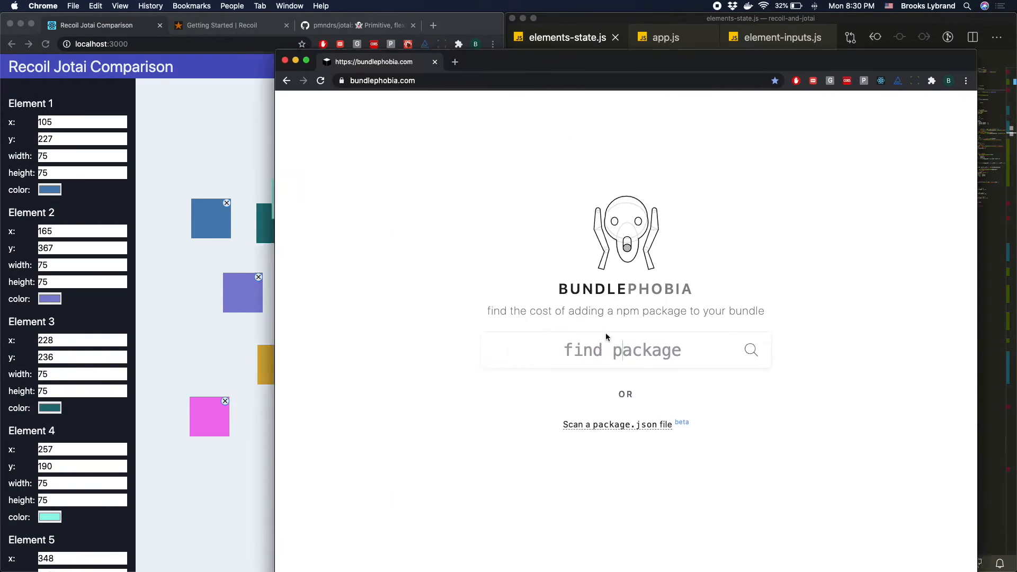
type("recoil")
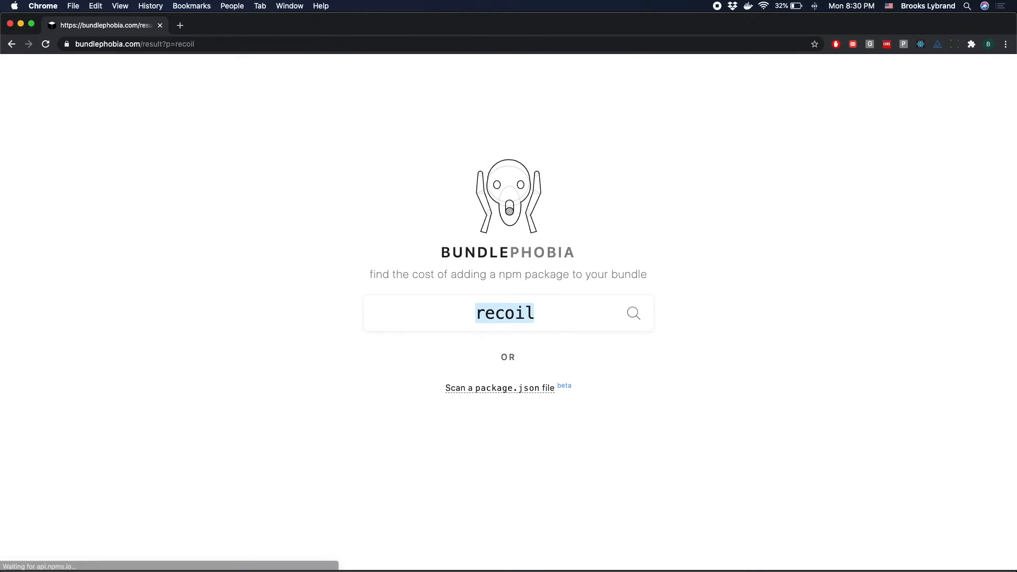
left_click(633, 314)
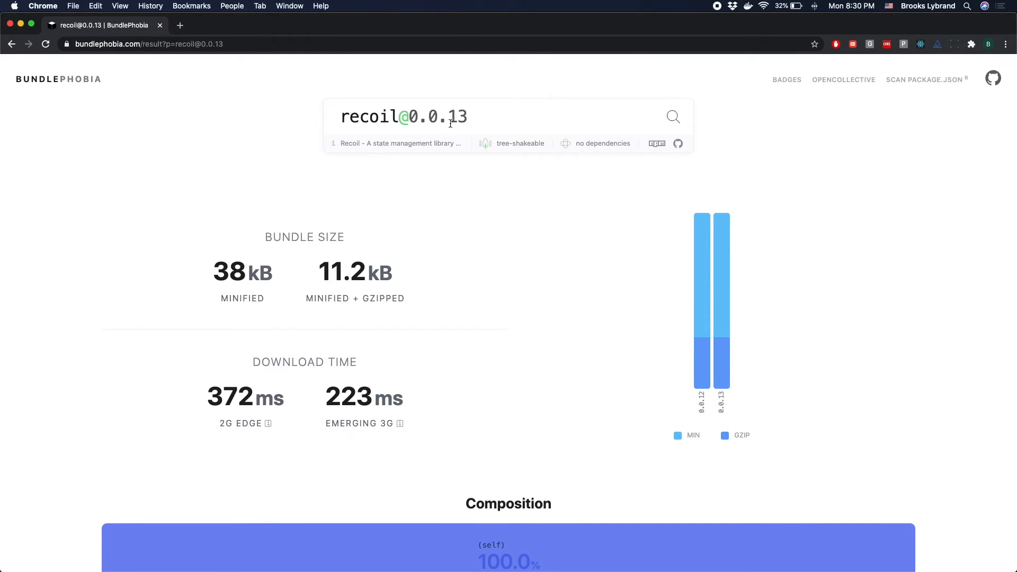
triple_click(403, 117)
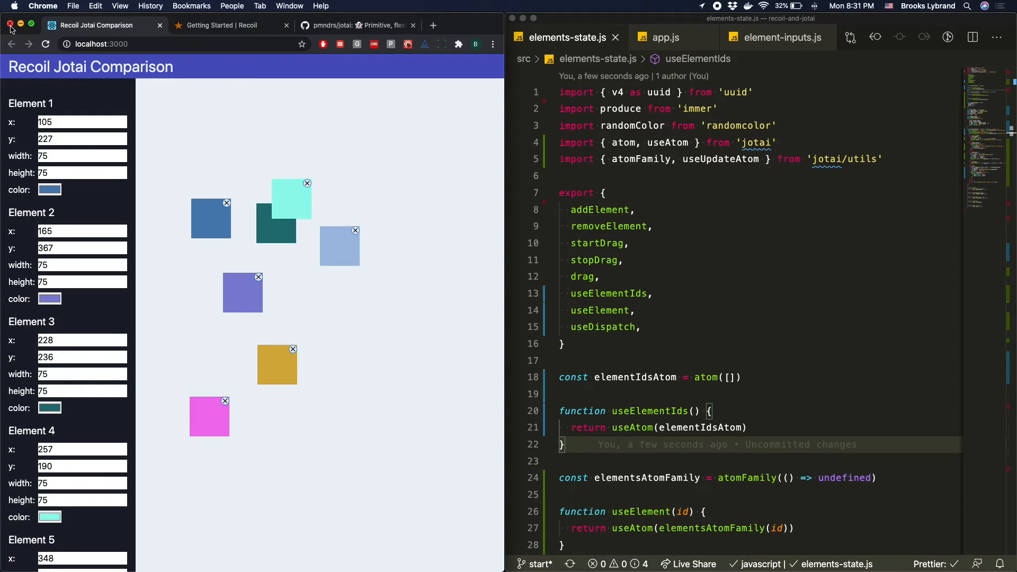
mouse_move(266, 231)
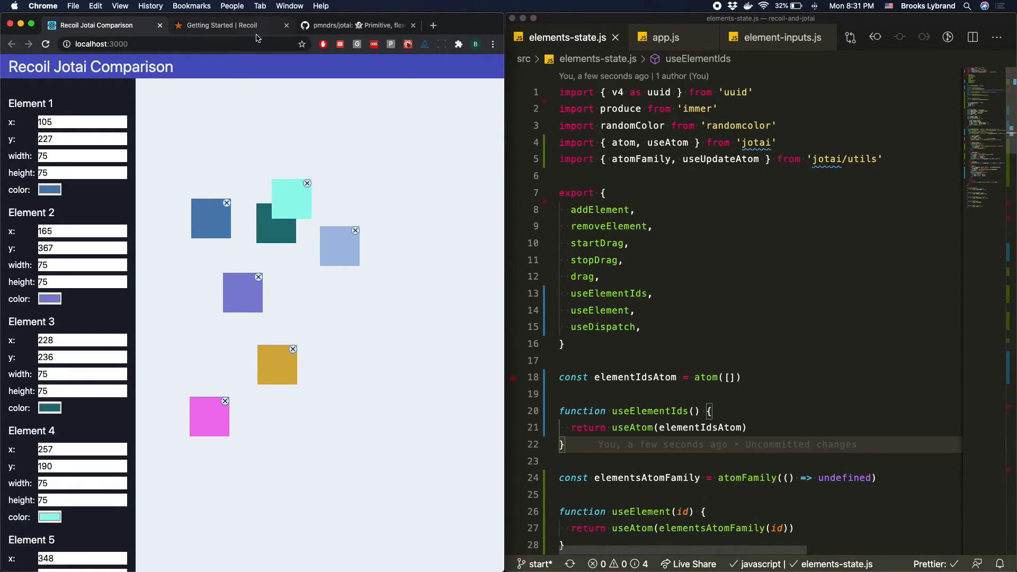
Step: Bring the Recoil Getting Started docs to the front in their own window
left_click(224, 26)
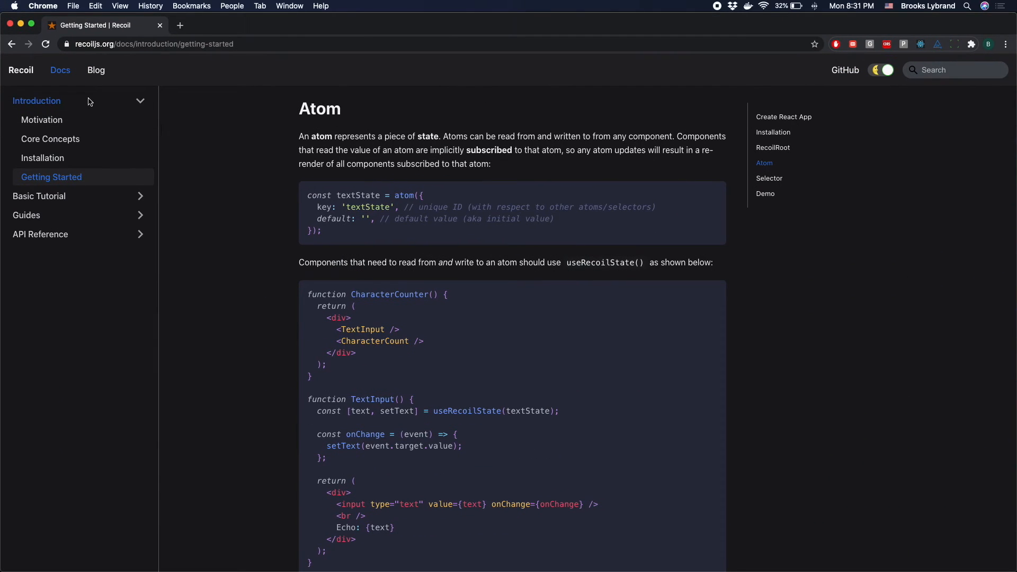
Step: Browse Recoil's Utils API pages waitForAll, waitForNone and noWait
left_click(39, 234)
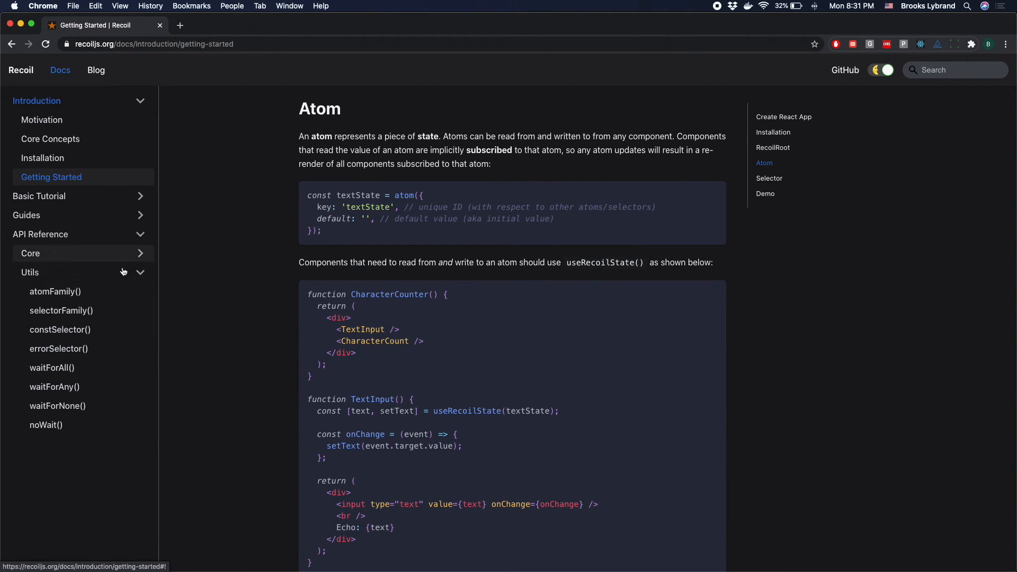
left_click(51, 367)
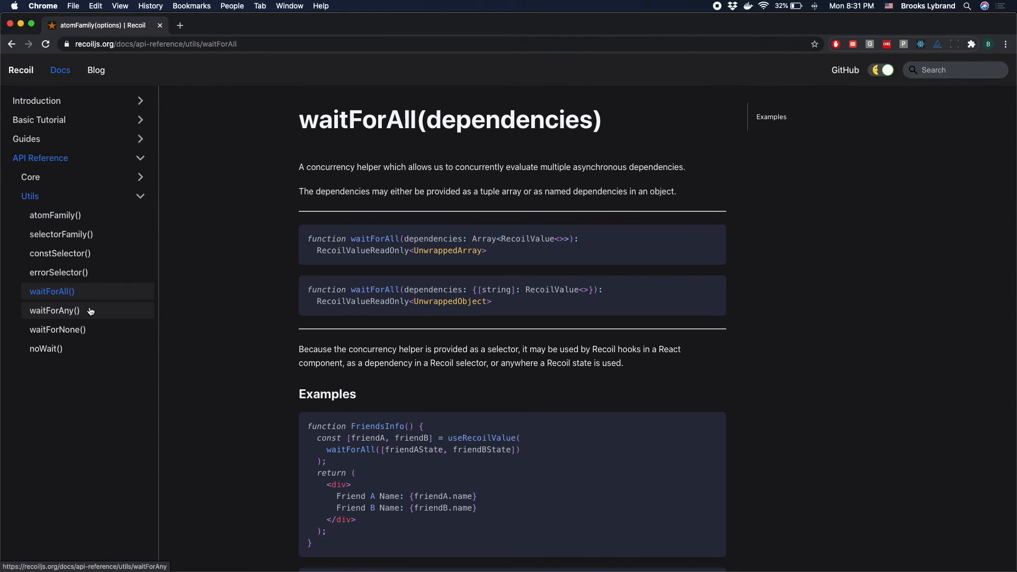
left_click(58, 330)
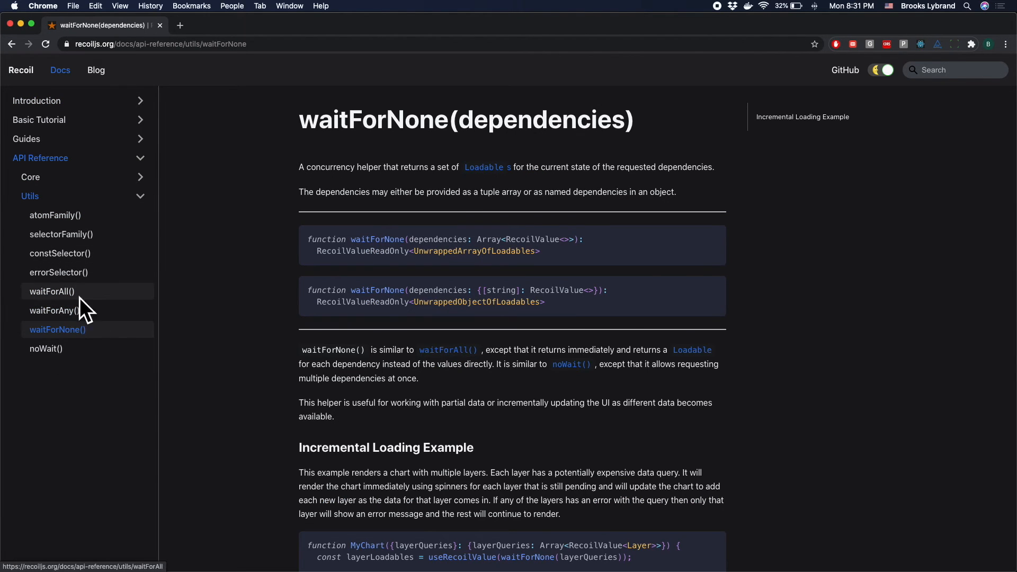
left_click(46, 348)
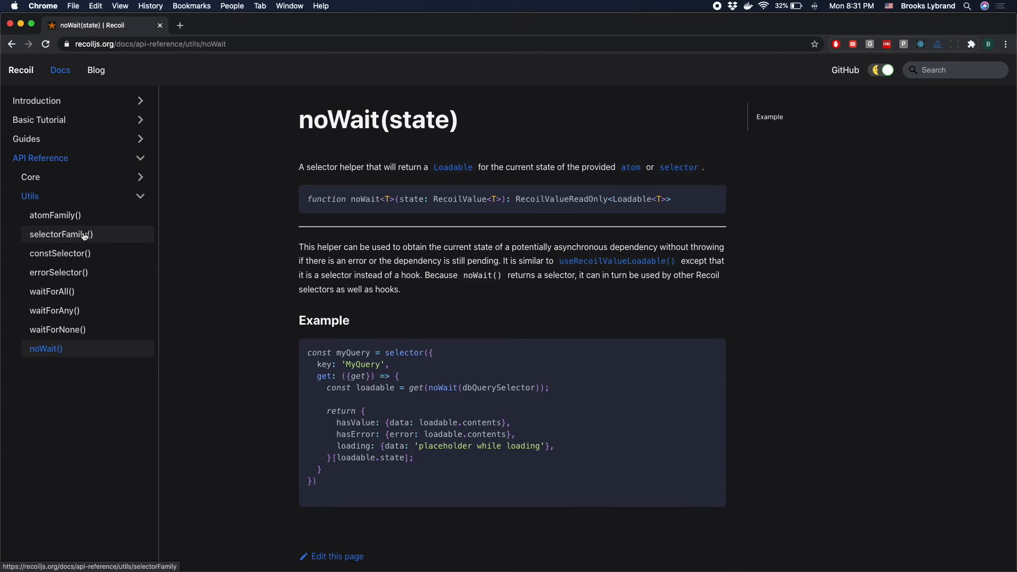
mouse_move(106, 197)
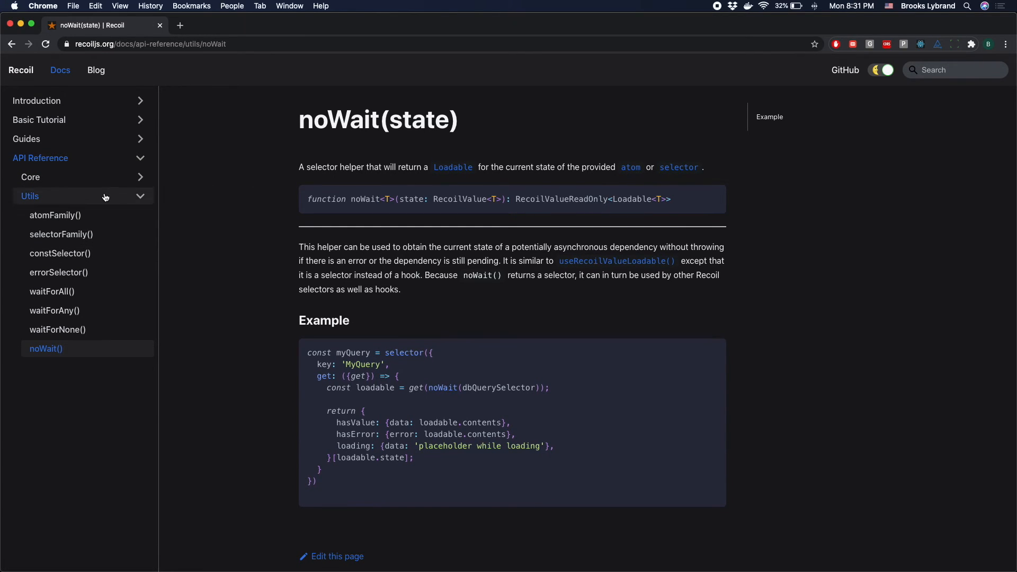
Step: Merge the Recoil docs tab back into the main Chrome window beside the editor
left_click(30, 177)
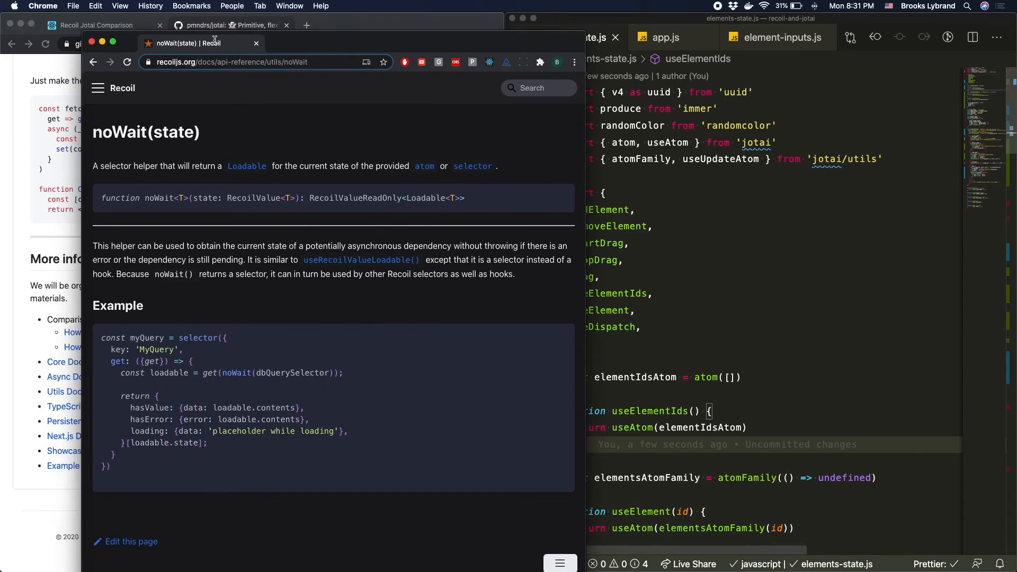
left_click(101, 24)
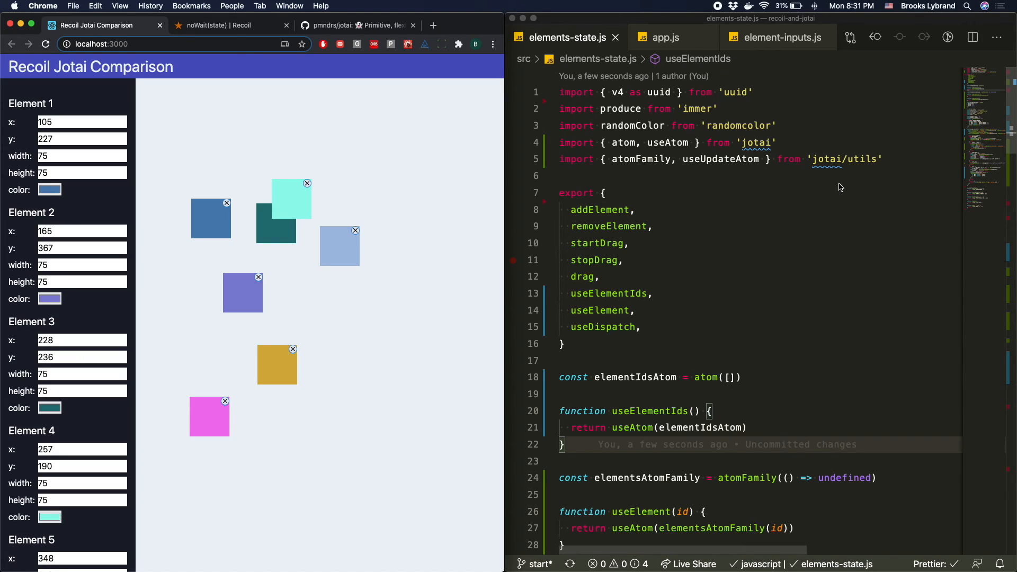
mouse_move(839, 188)
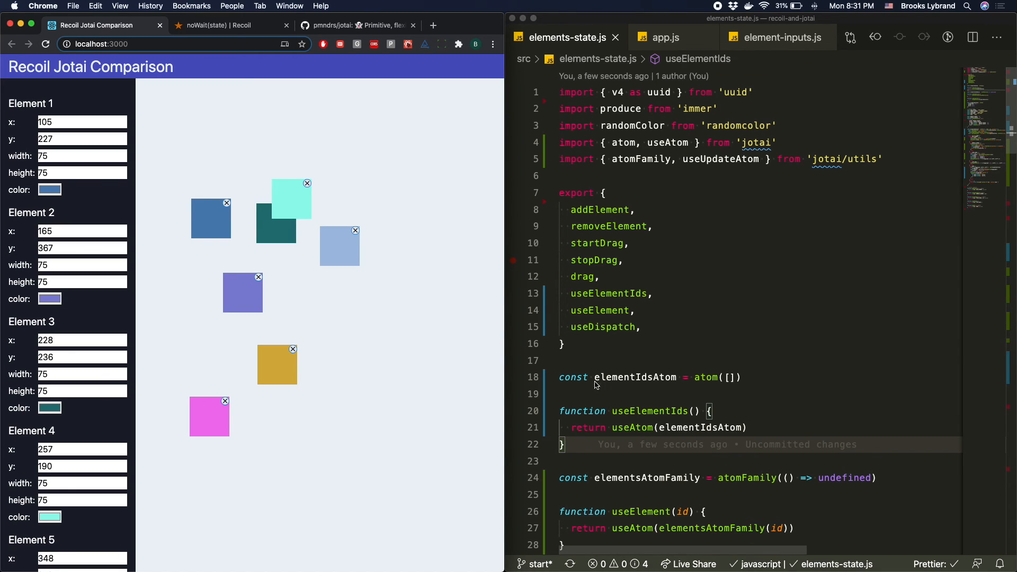
Step: Drag the aqua Element 4 square to x 311, y 113 in the Jotai-backed app
scroll("down", 3)
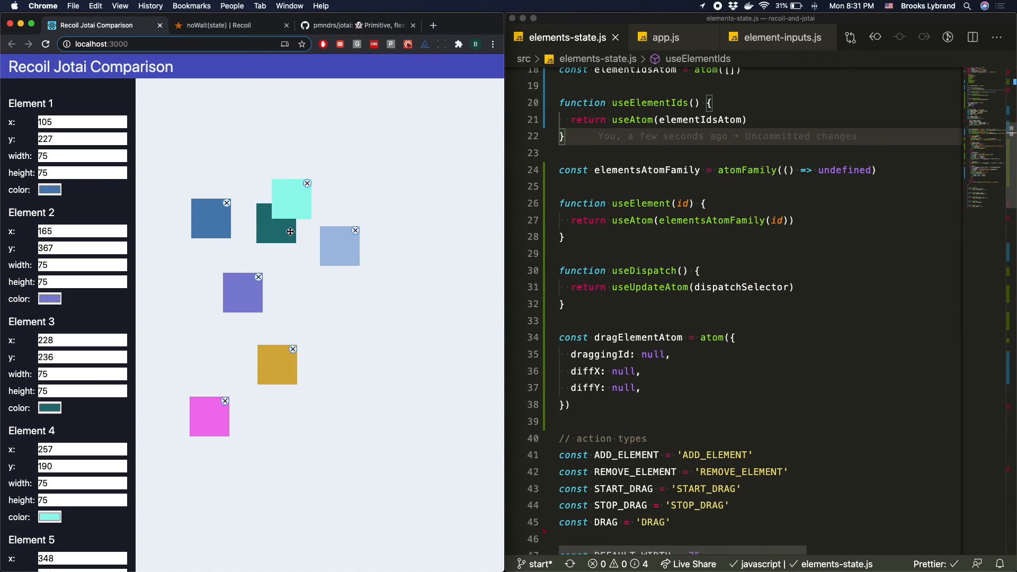
left_click_drag(290, 232, 320, 157)
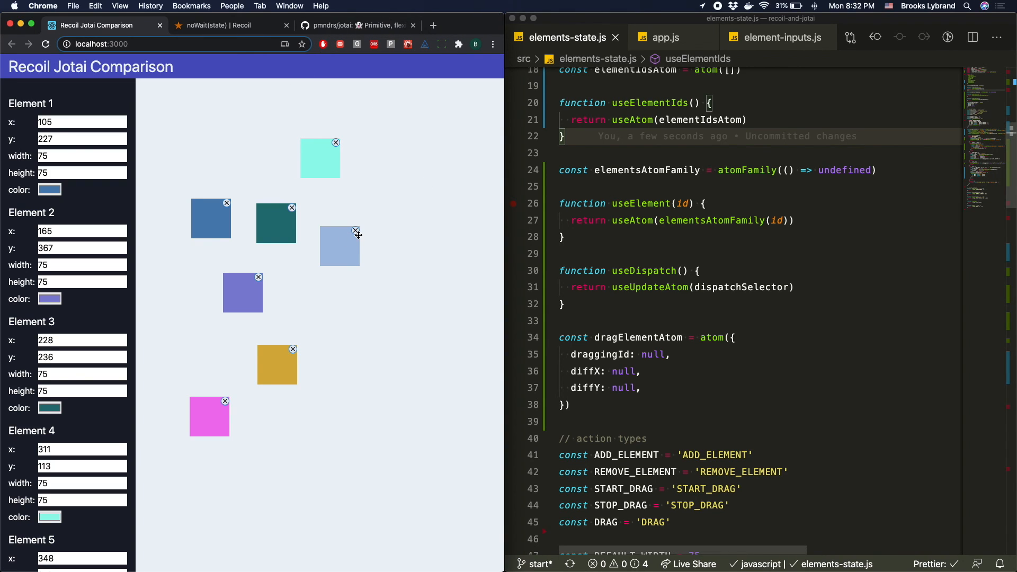
mouse_move(415, 292)
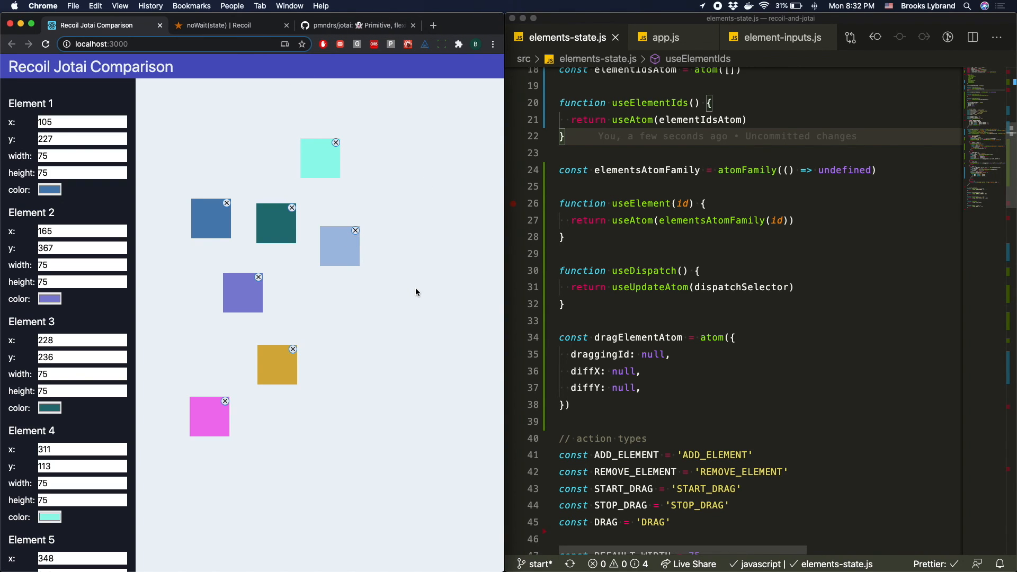